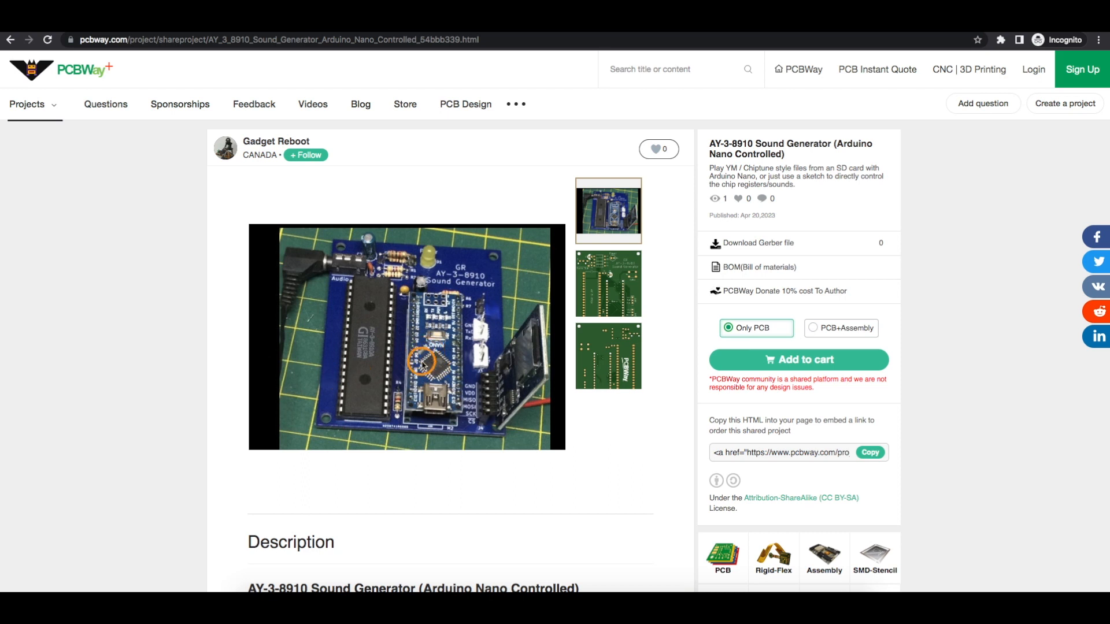
mouse_move(429, 360)
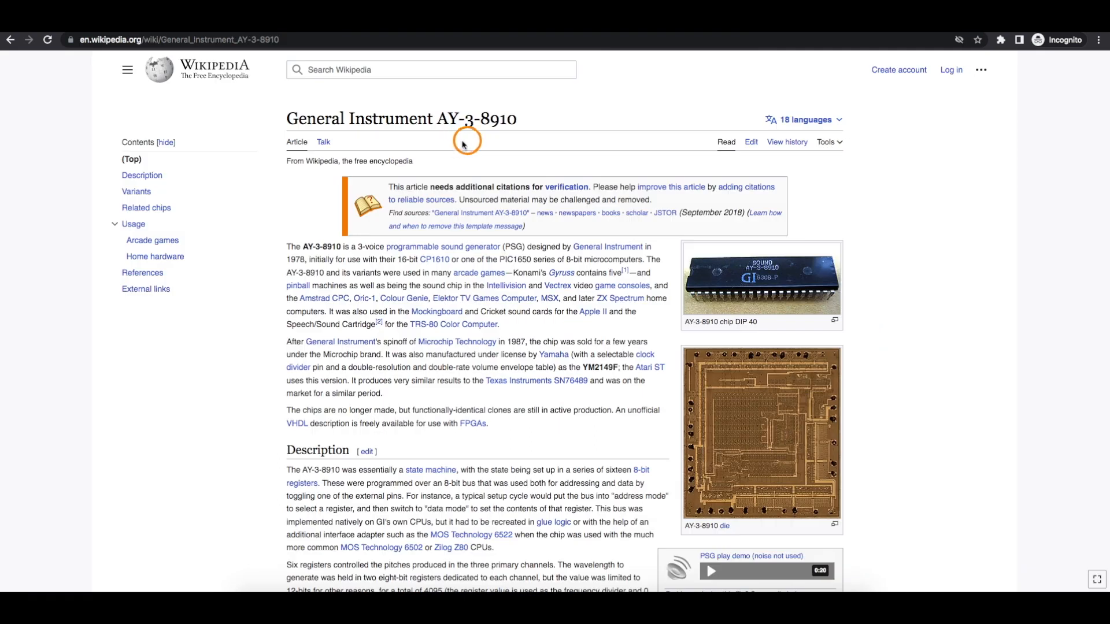
mouse_move(373, 250)
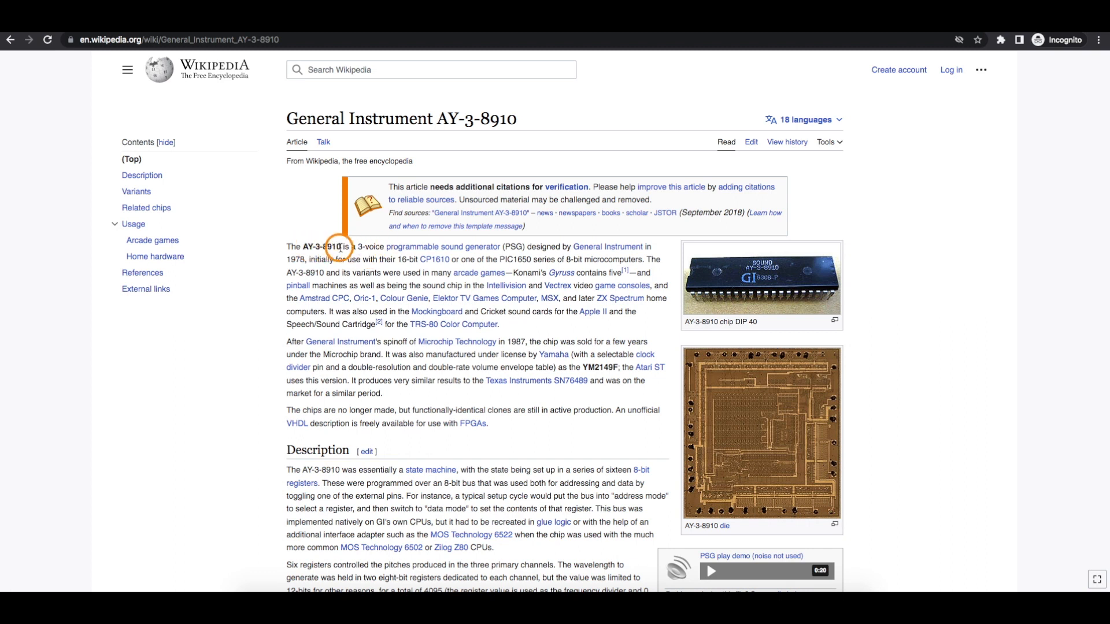
mouse_move(308, 250)
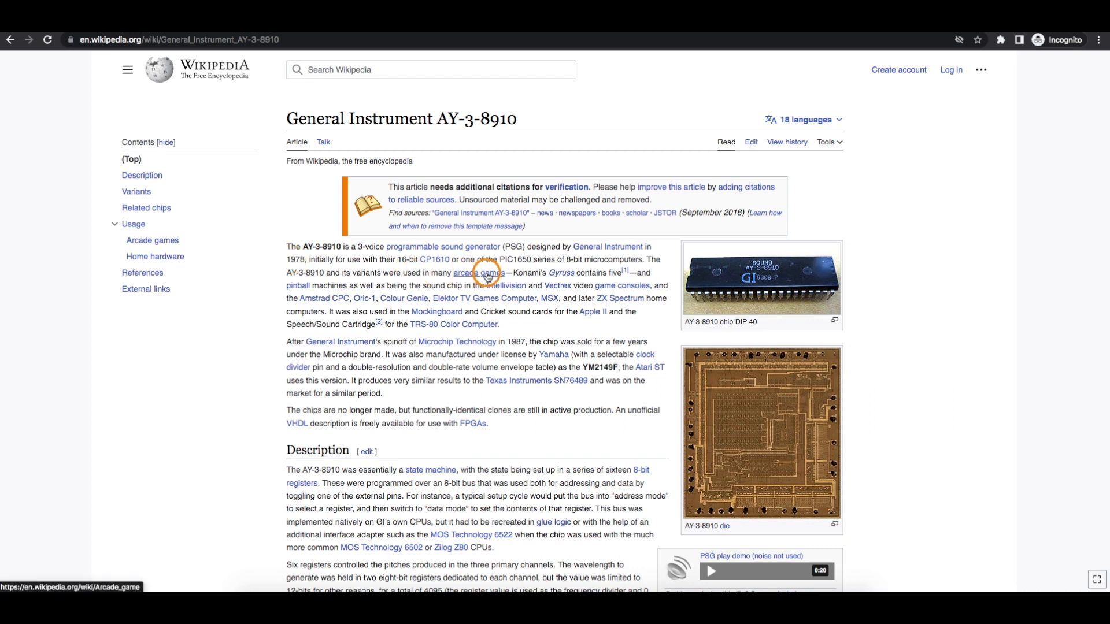
mouse_move(481, 274)
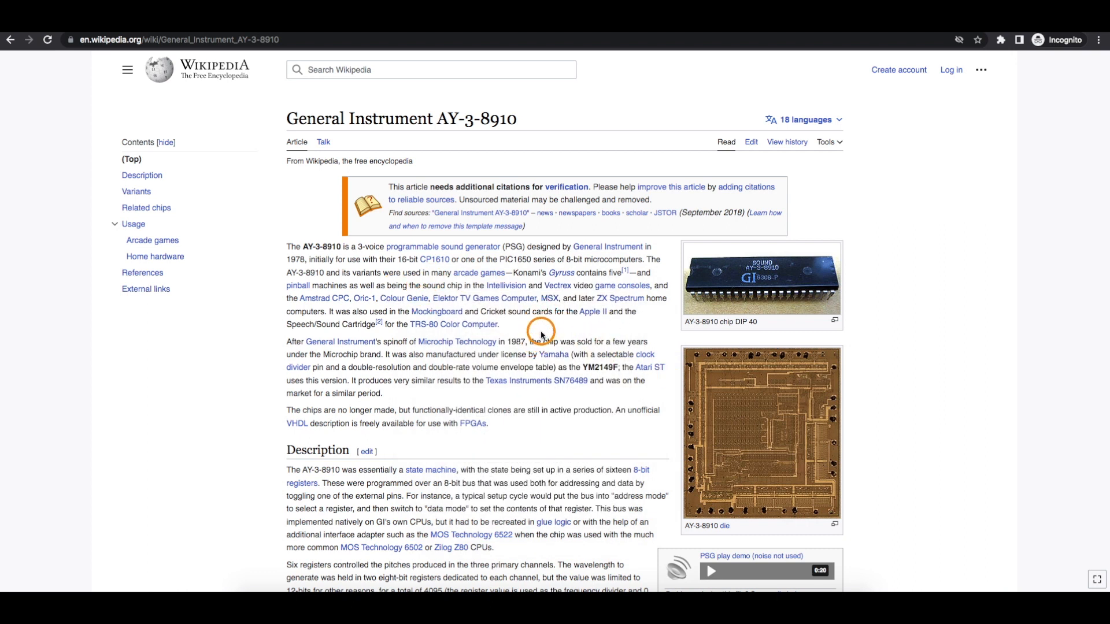
Scroll the datasheet PDF down to page 24's Fig. 7 Envelope Shape/Cycle Control chart.
scroll(down, 3)
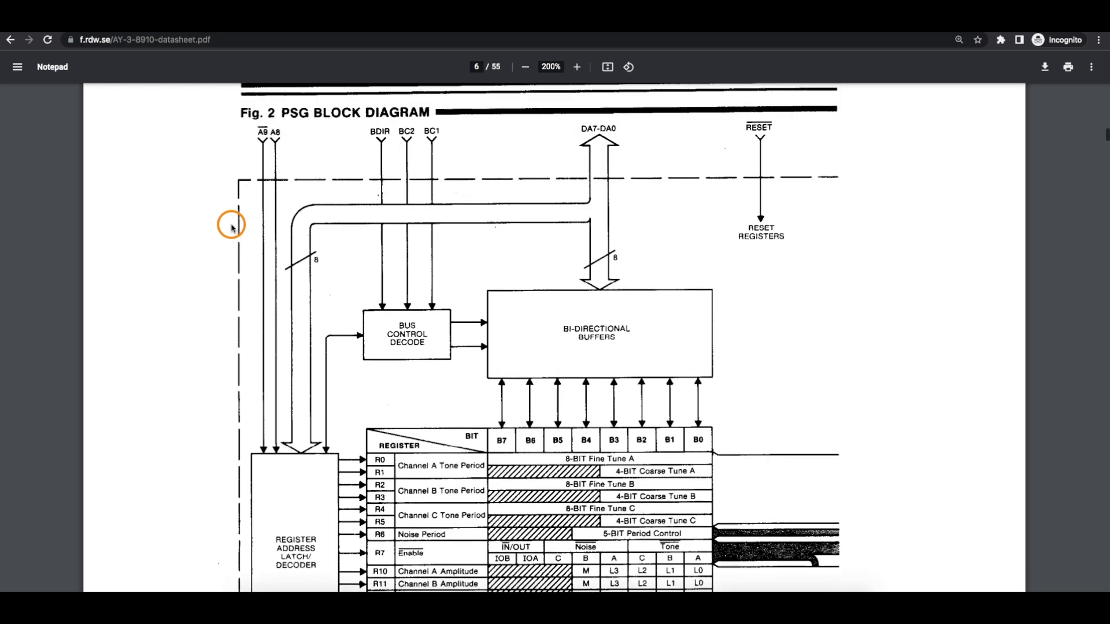
scroll(down, 3)
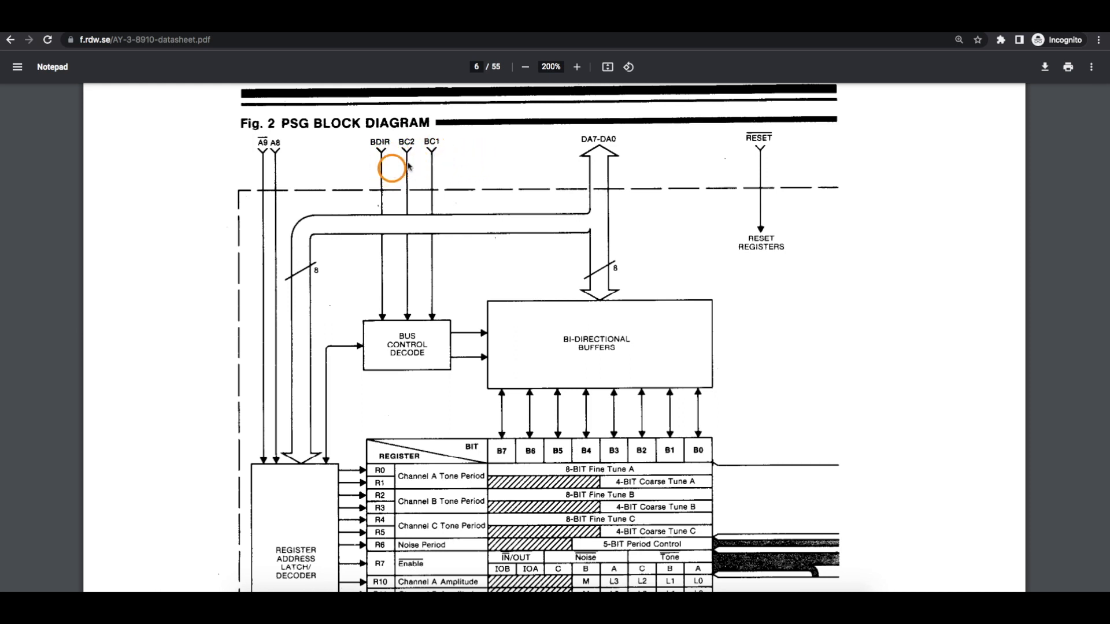
scroll(down, 3)
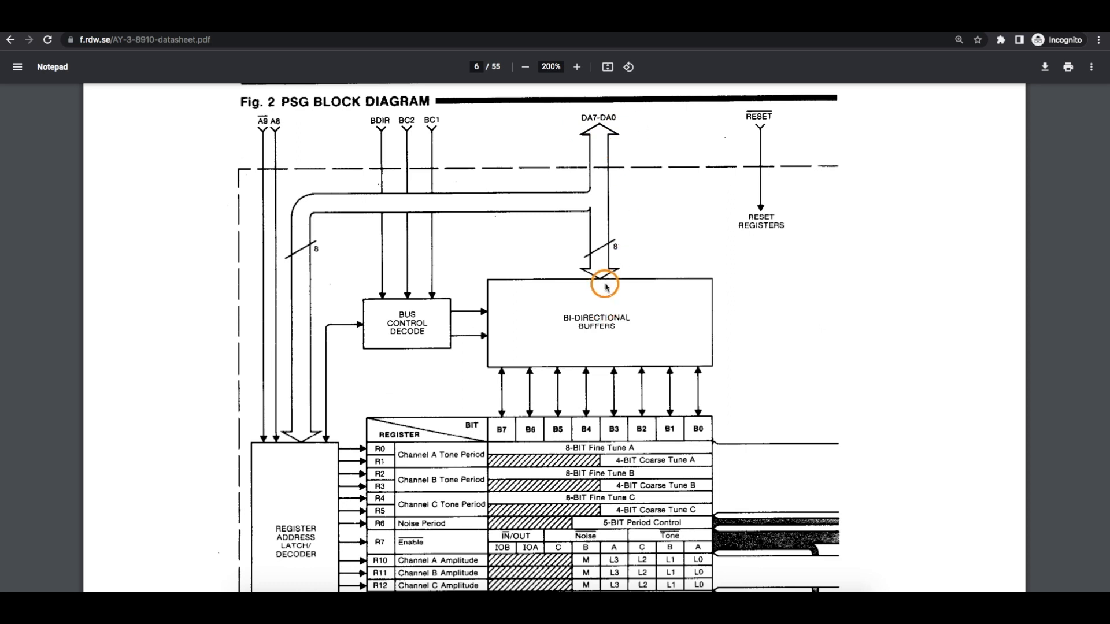
mouse_move(352, 265)
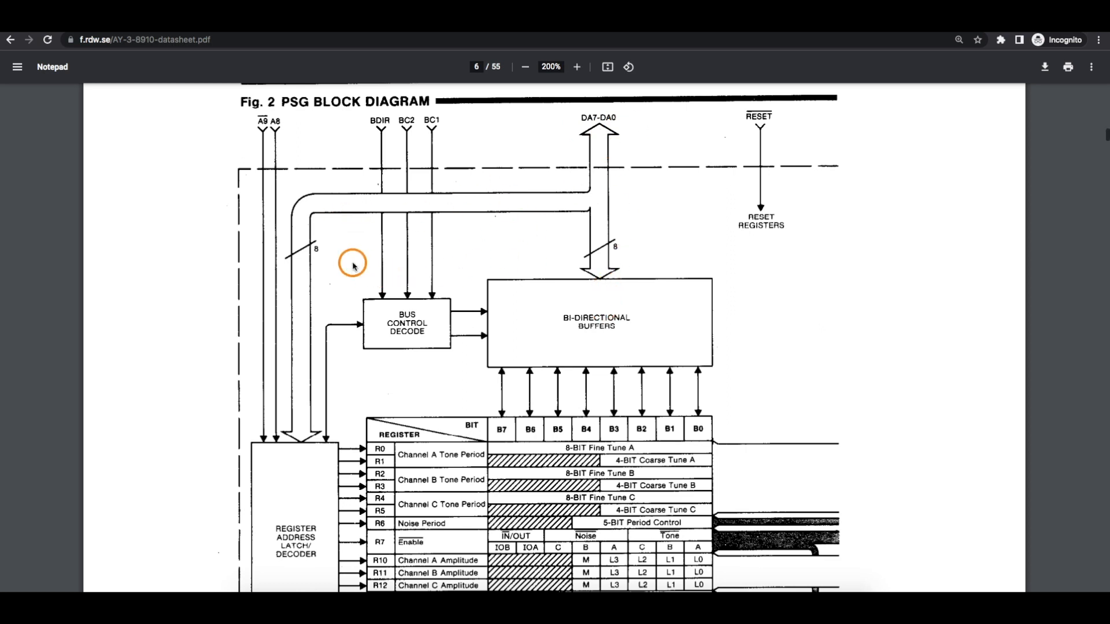
scroll(down, 3)
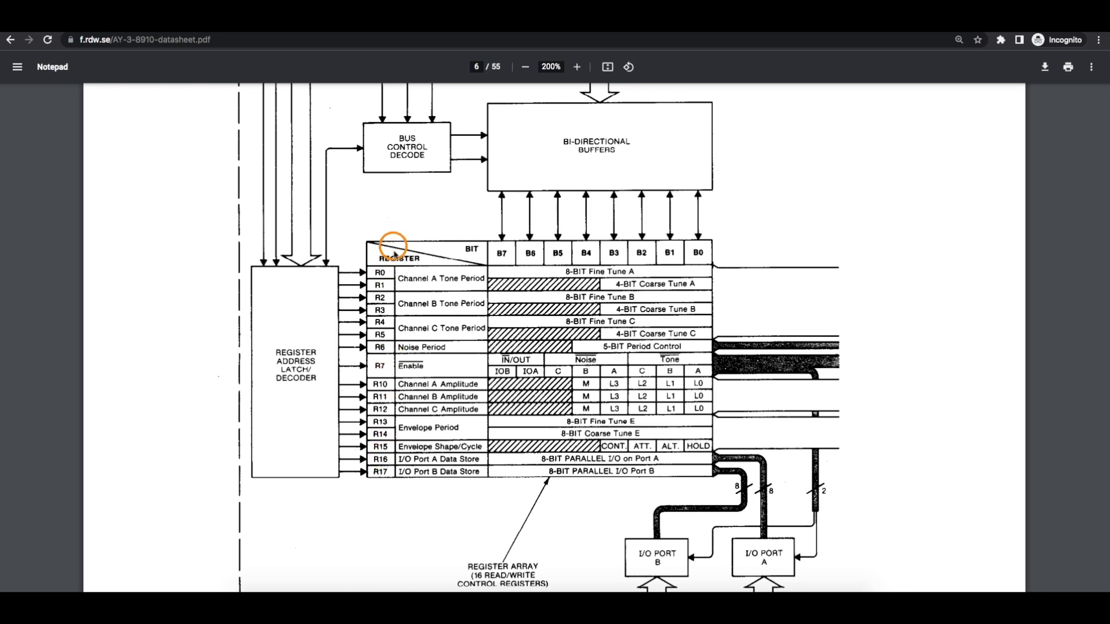
mouse_move(697, 221)
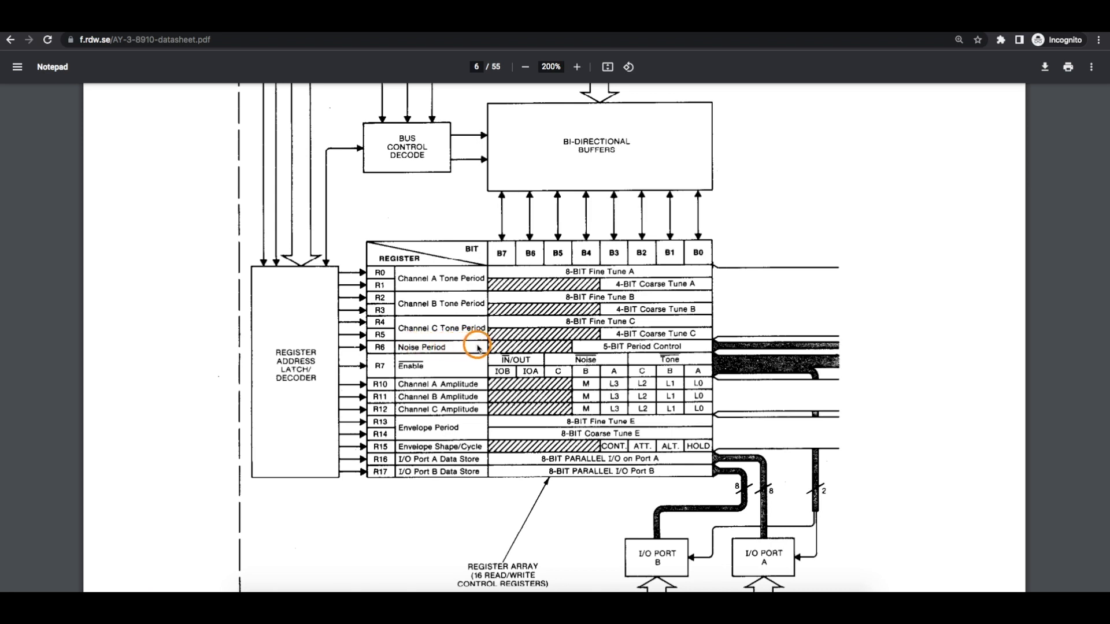
mouse_move(466, 348)
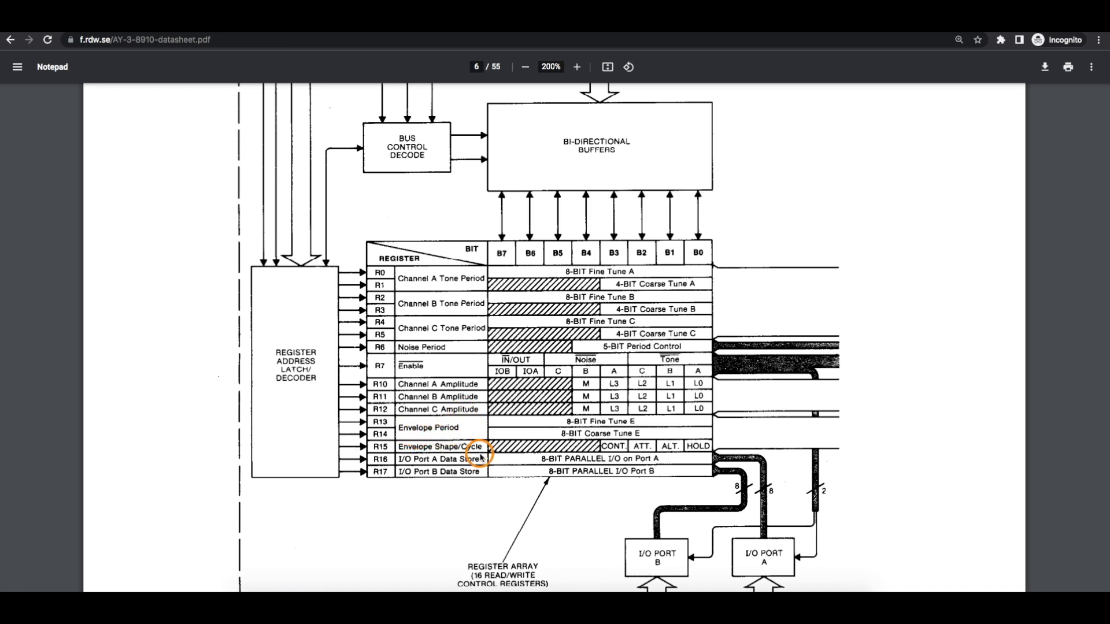
mouse_move(458, 418)
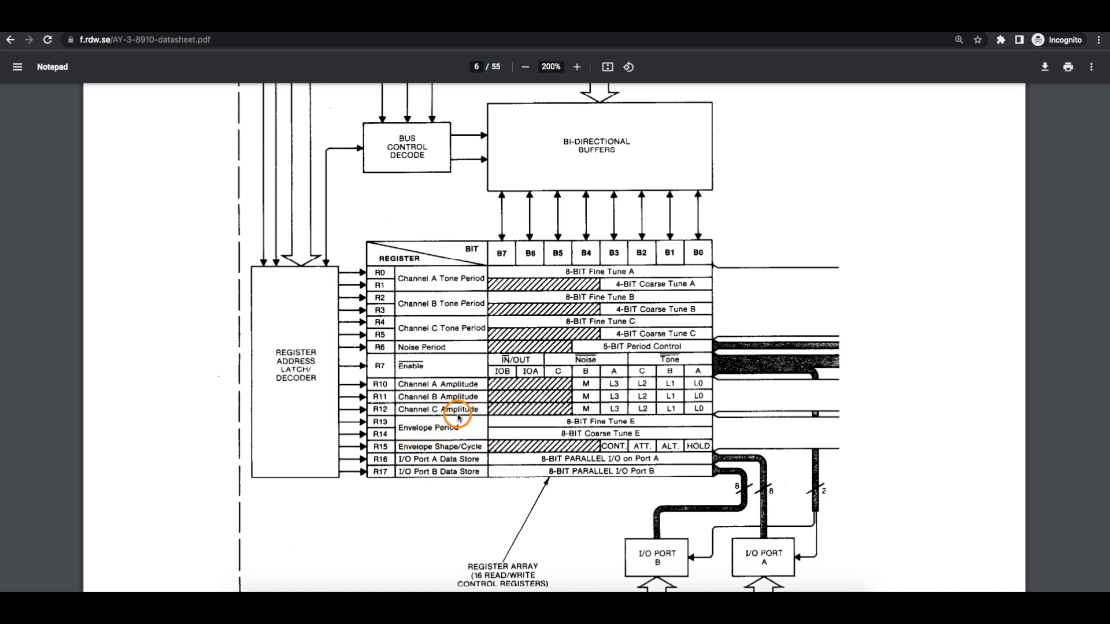
mouse_move(448, 284)
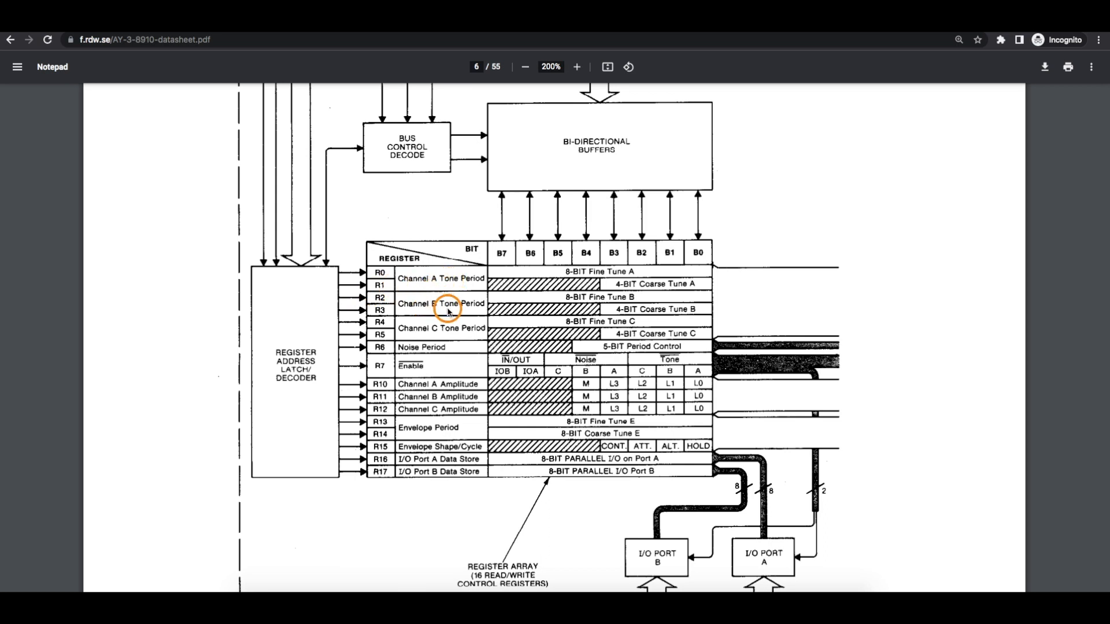
mouse_move(489, 300)
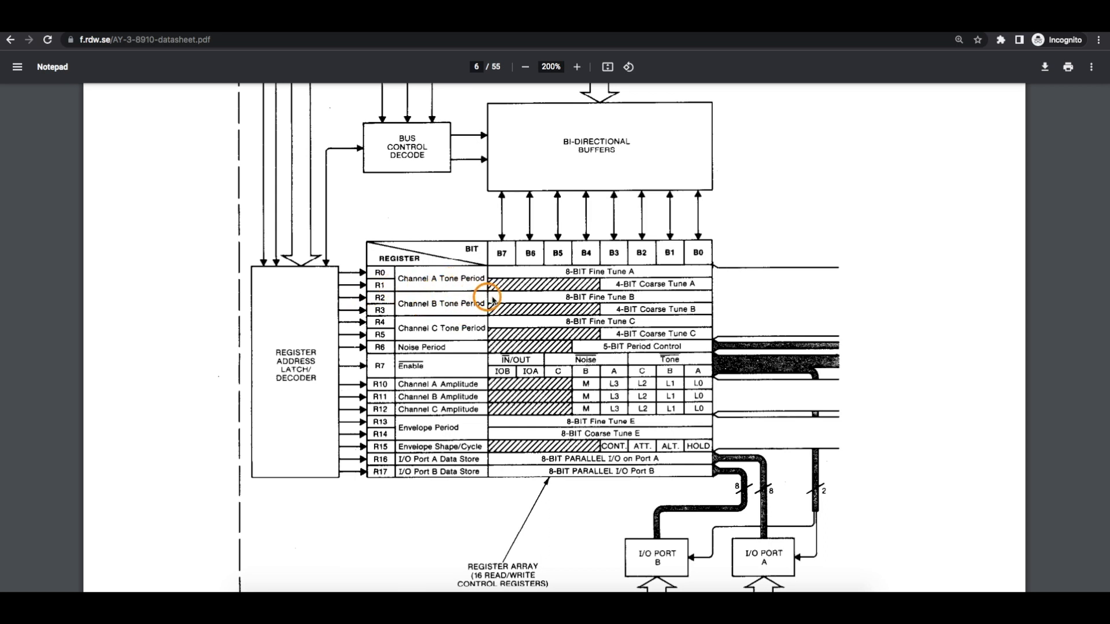
mouse_move(460, 287)
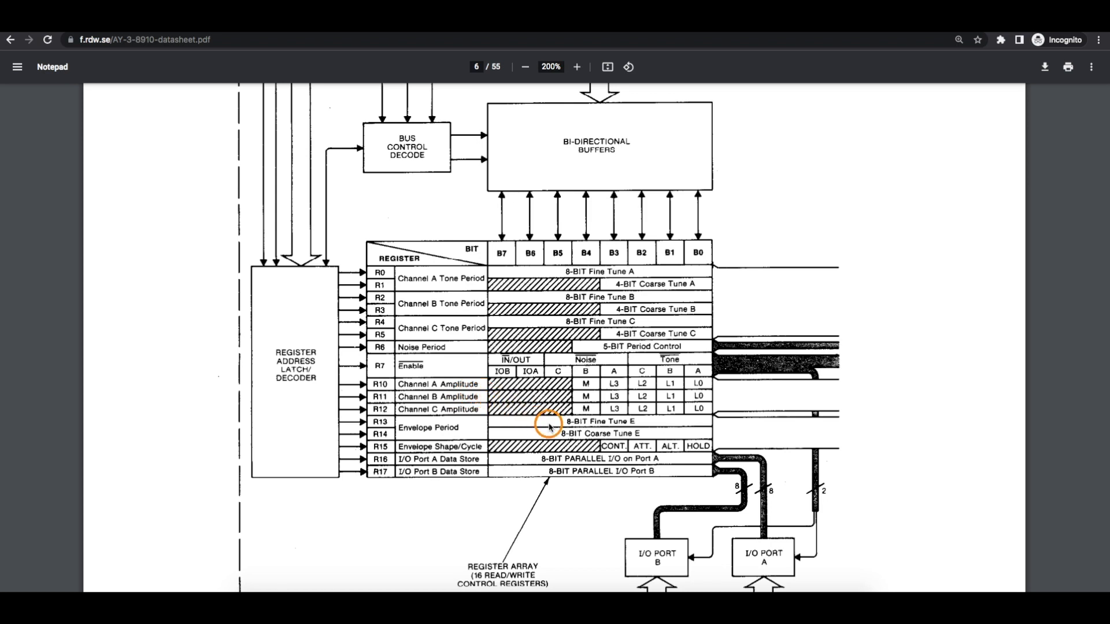
mouse_move(551, 421)
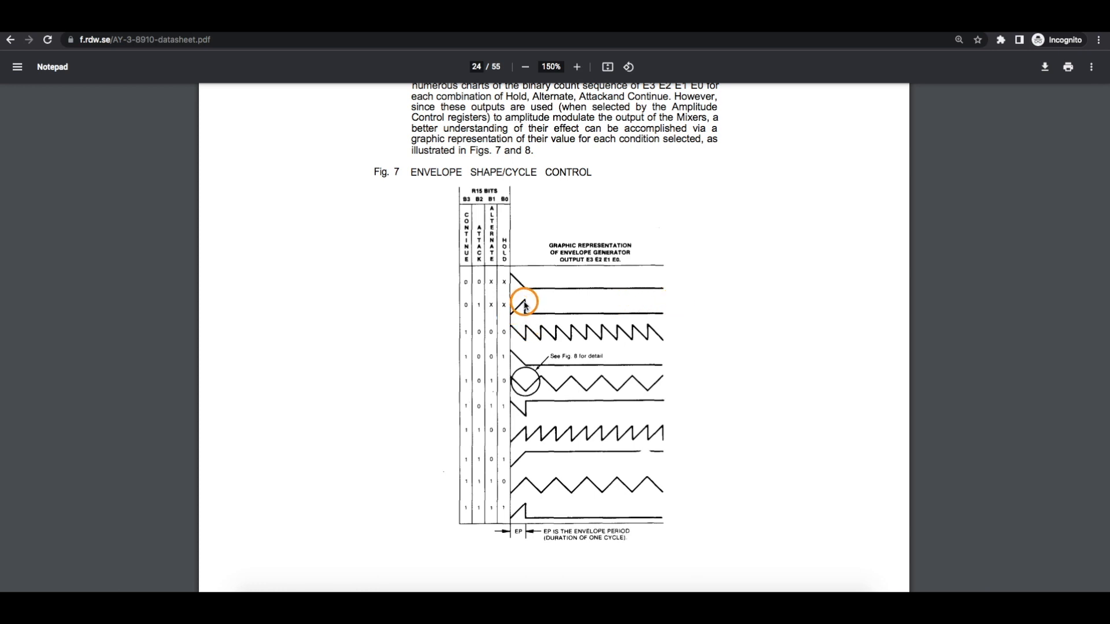
mouse_move(645, 347)
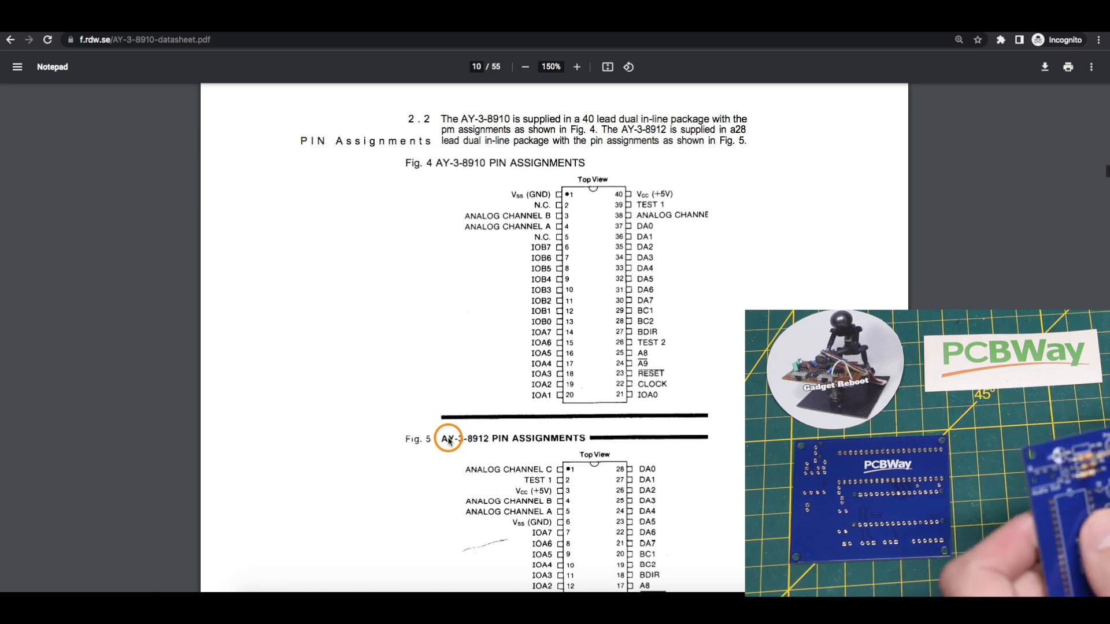
Scroll the datasheet to page 10's Fig. 4 and Fig. 5 pin assignments.
scroll(down, 3)
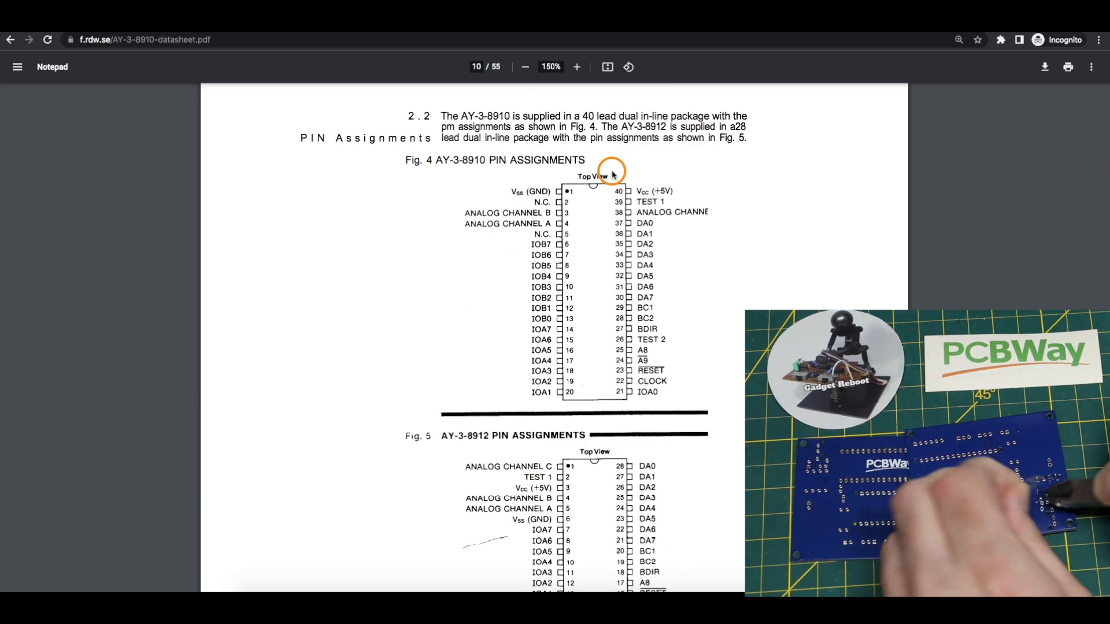
mouse_move(534, 187)
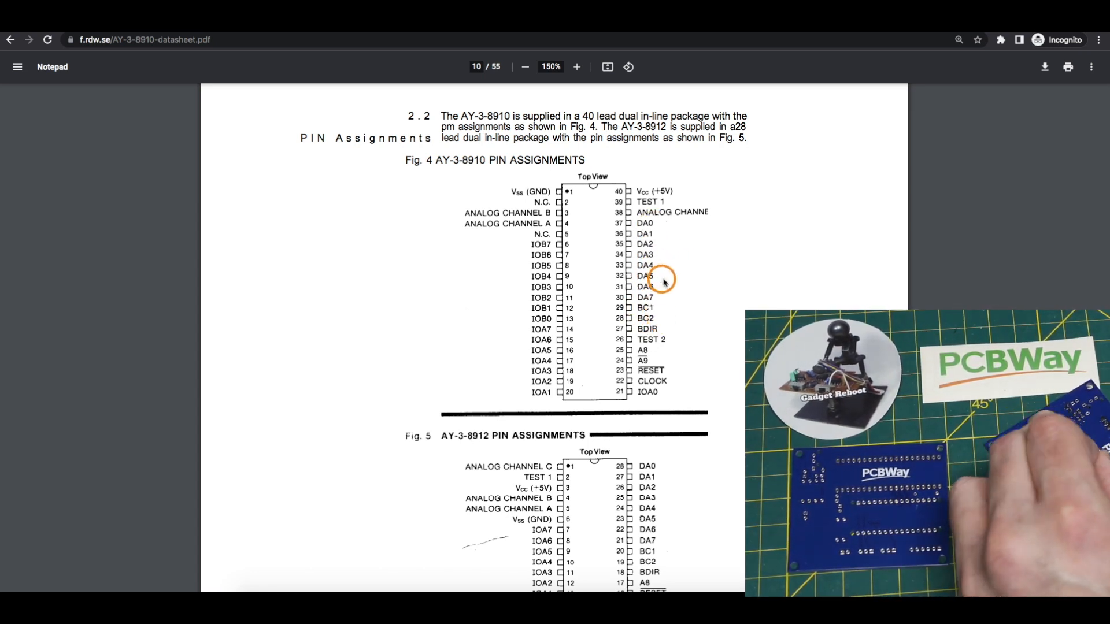
mouse_move(687, 385)
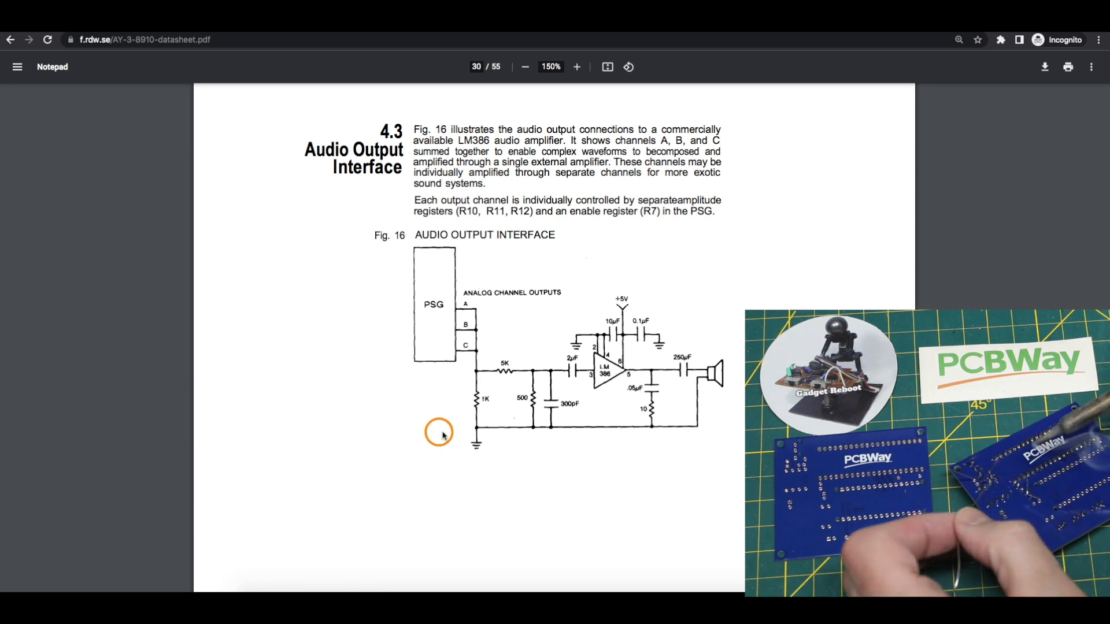
mouse_move(453, 336)
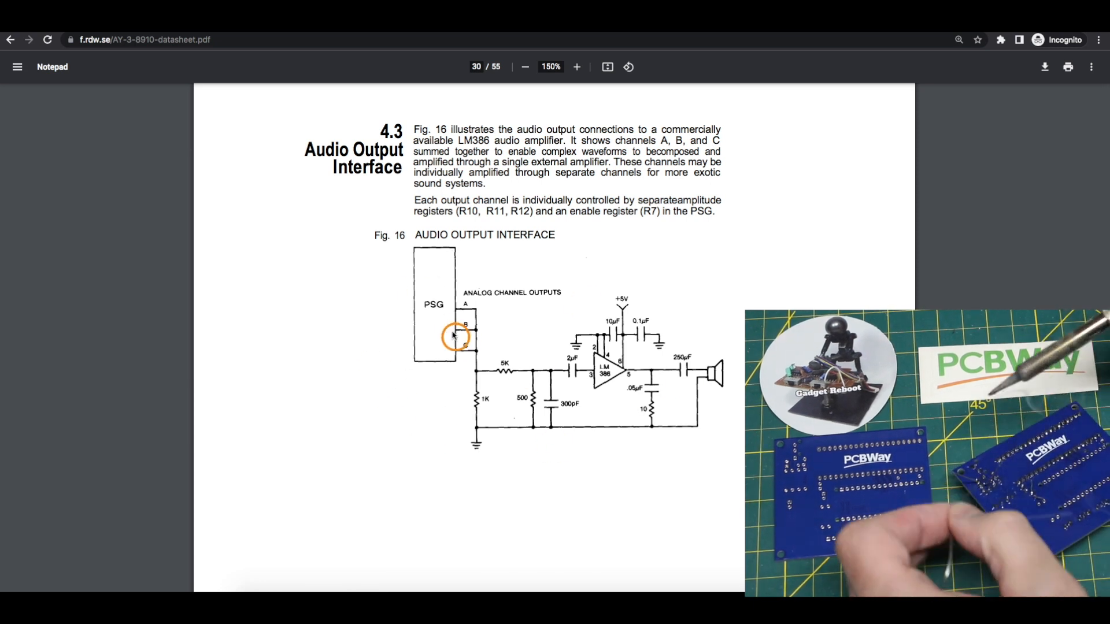
mouse_move(609, 306)
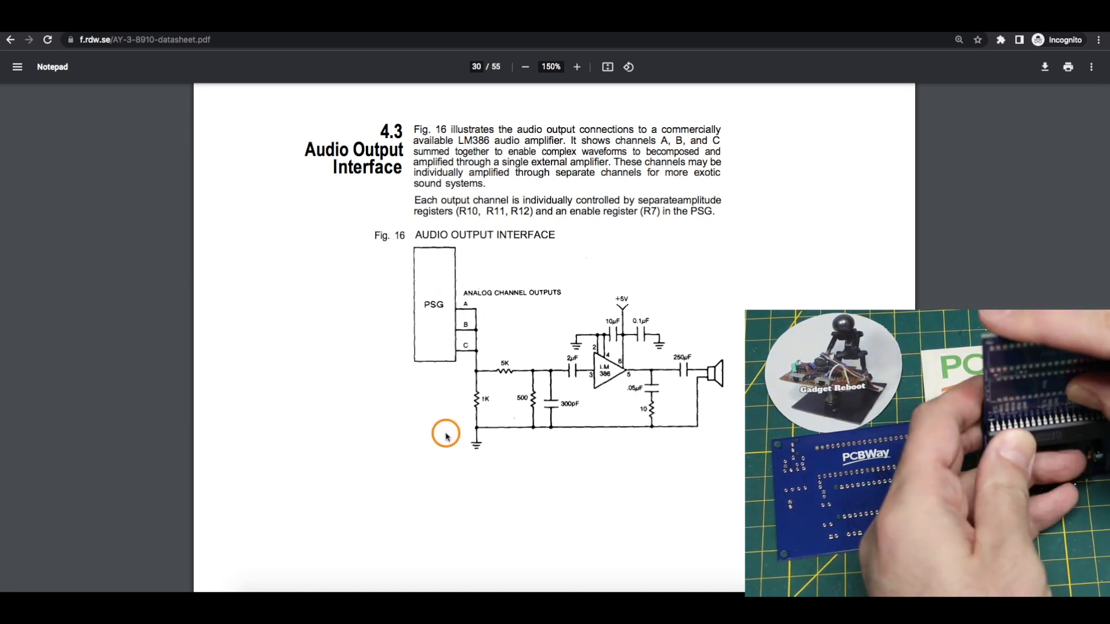
mouse_move(487, 419)
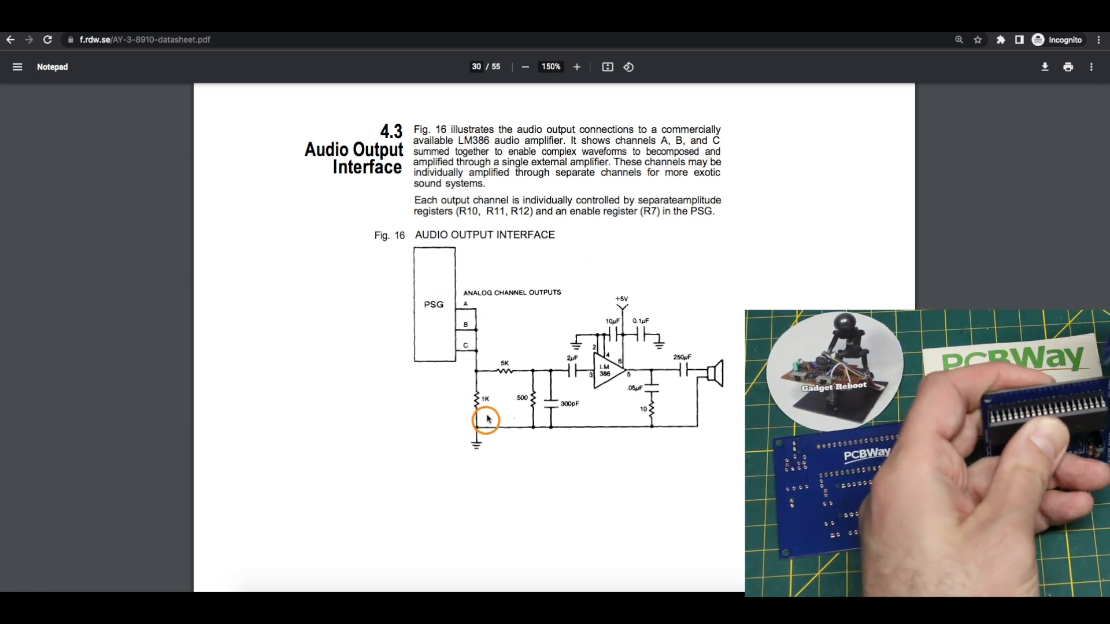
mouse_move(523, 374)
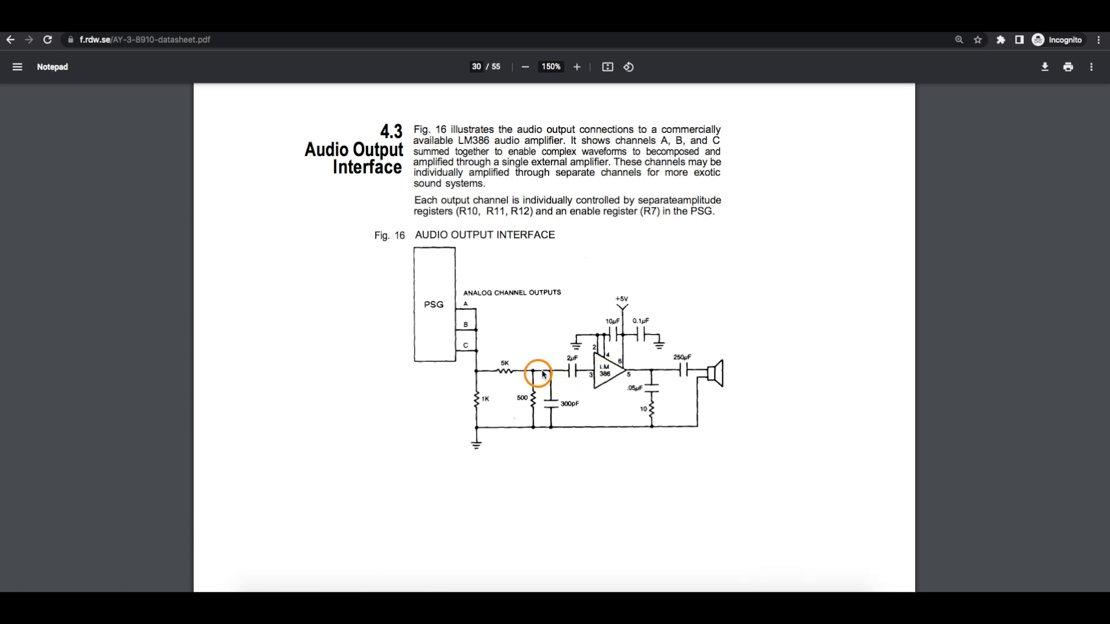
mouse_move(574, 391)
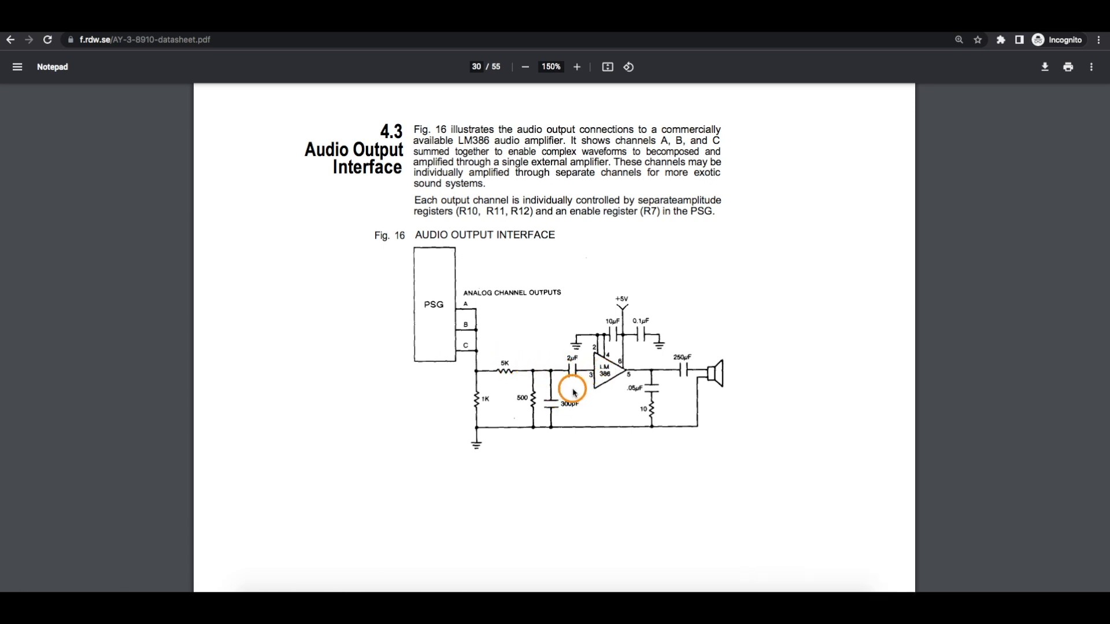
mouse_move(603, 489)
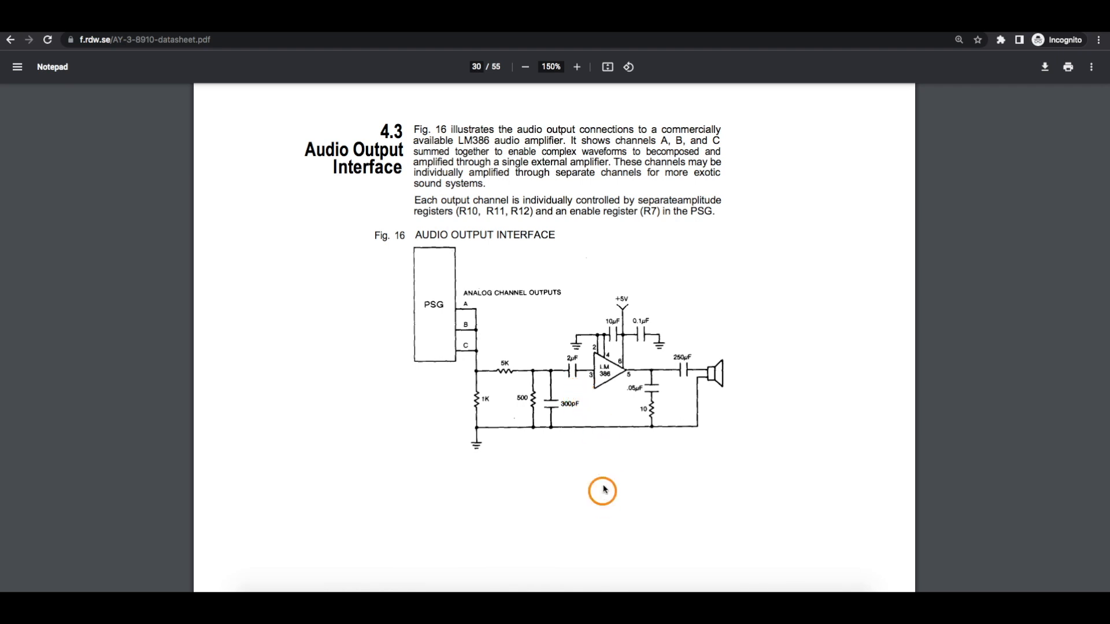
mouse_move(614, 453)
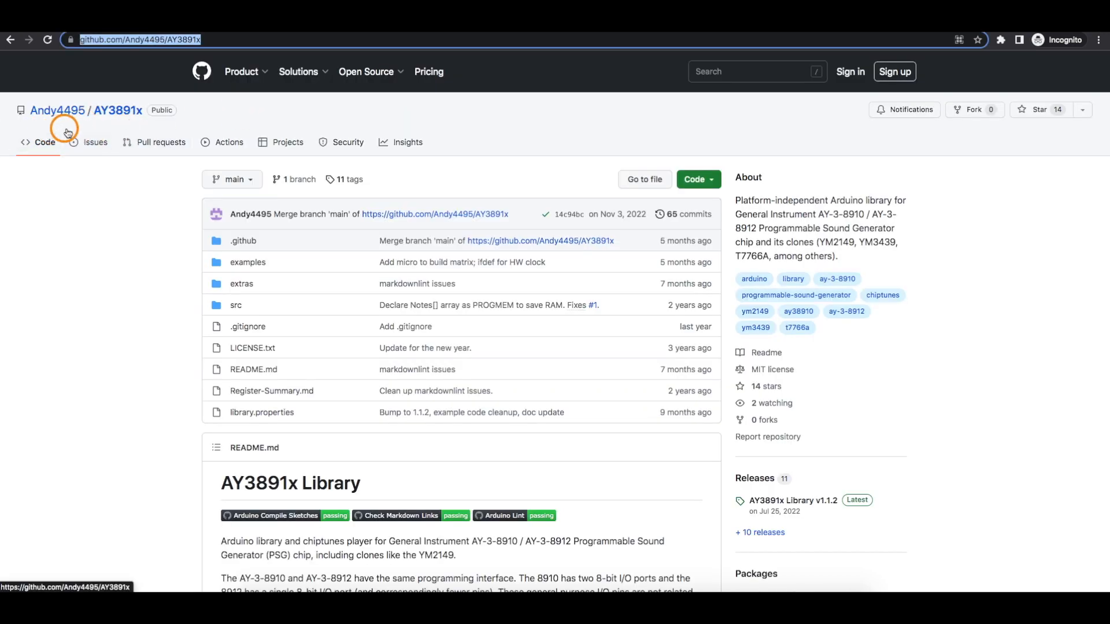
mouse_move(151, 252)
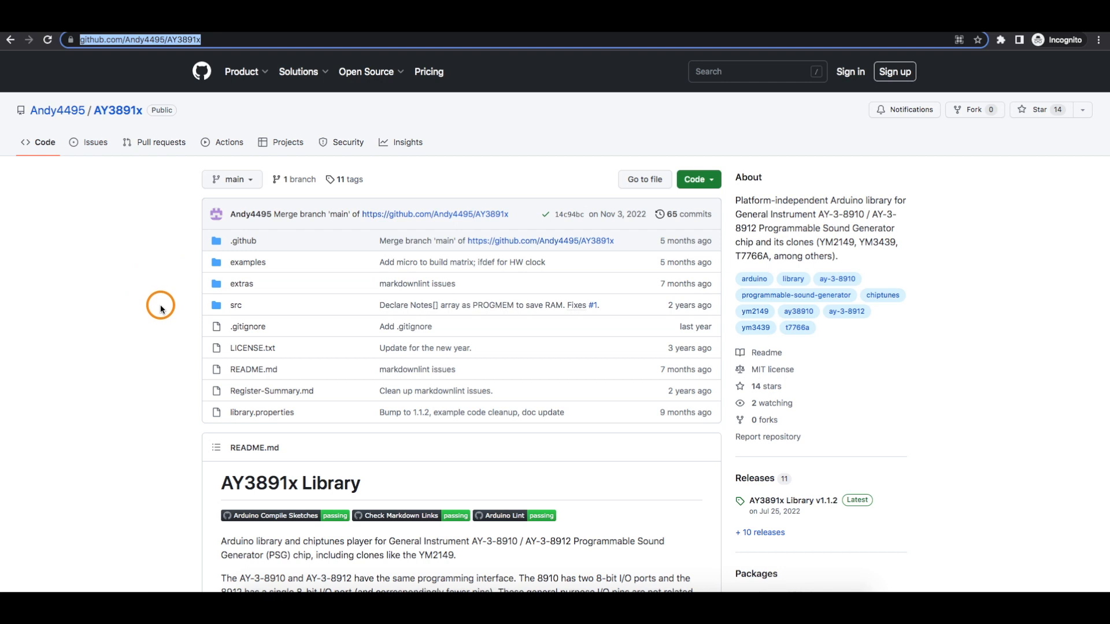
mouse_move(179, 289)
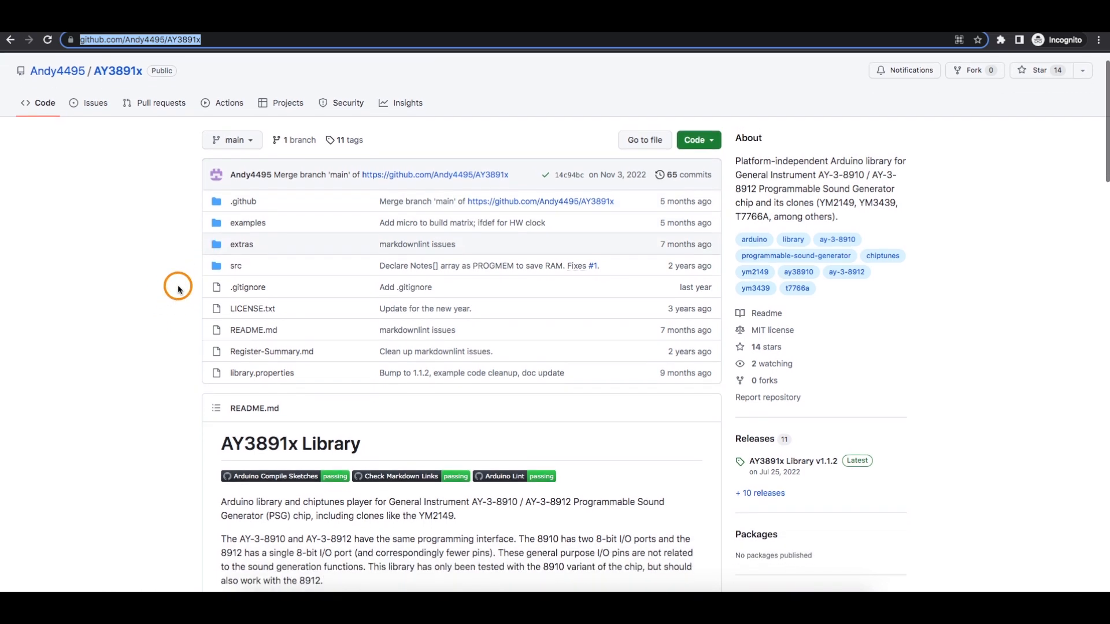
Scroll the AY3891x README through Usage and Example Sketches to References and License.
scroll(down, 3)
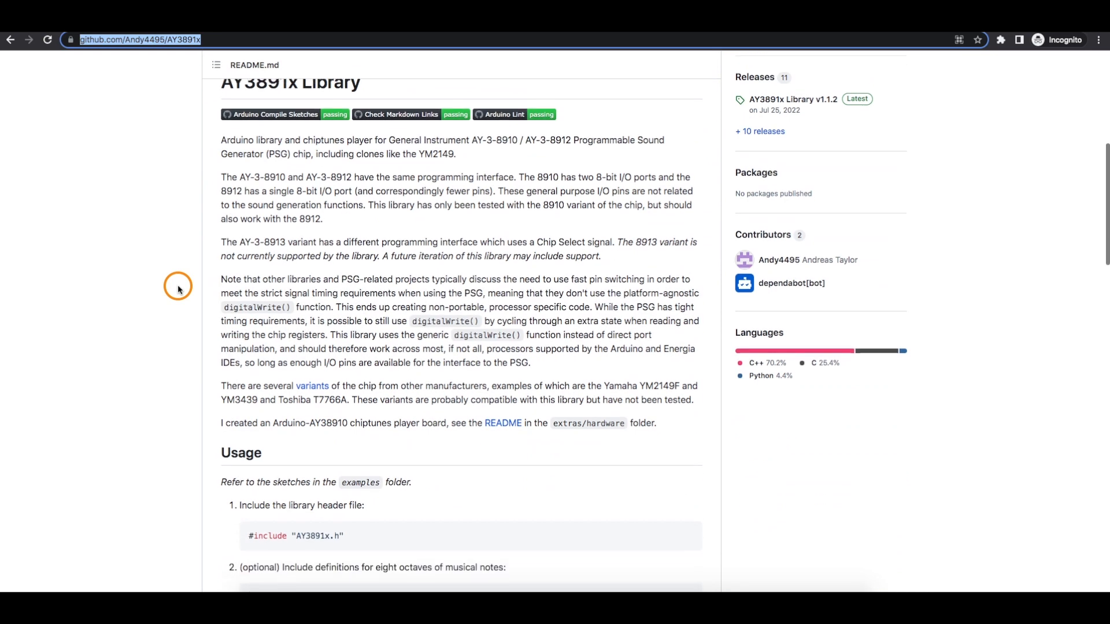
scroll(down, 3)
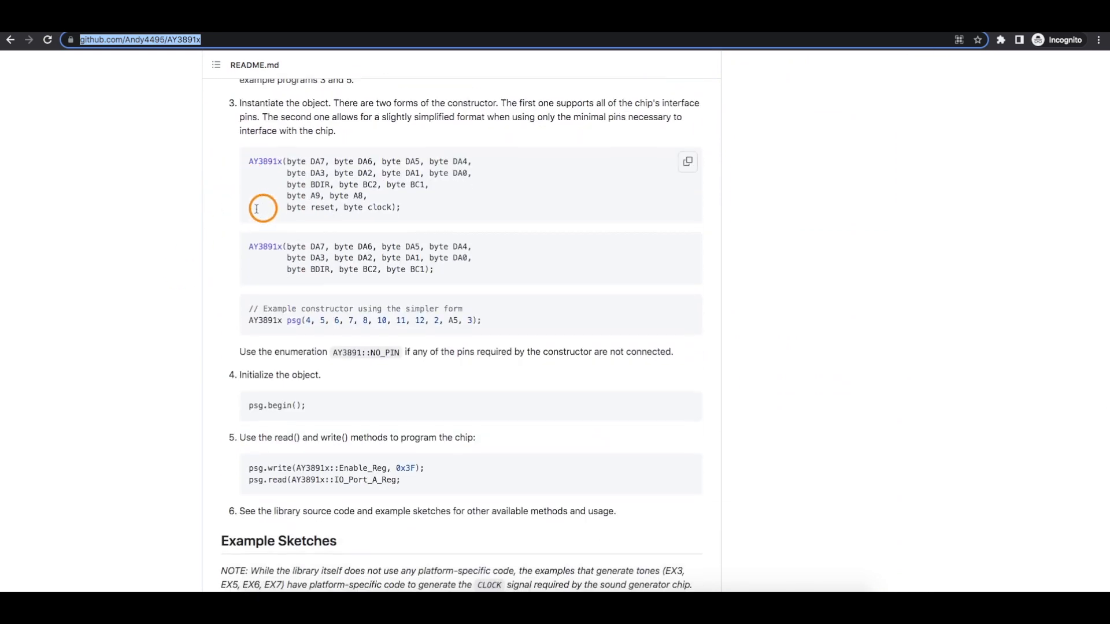
mouse_move(253, 196)
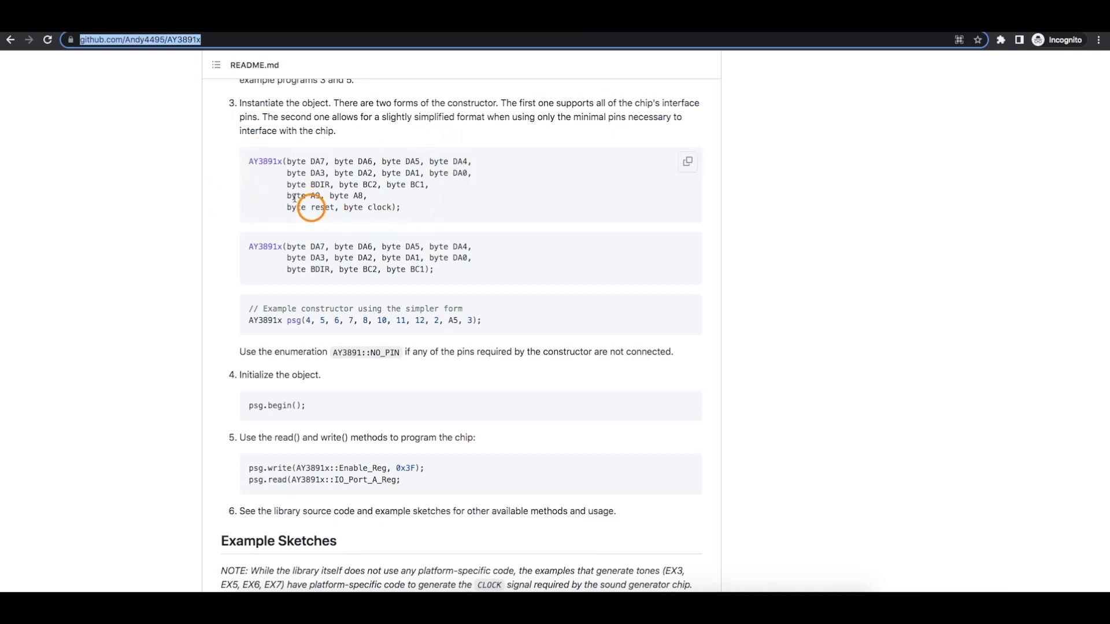
mouse_move(354, 205)
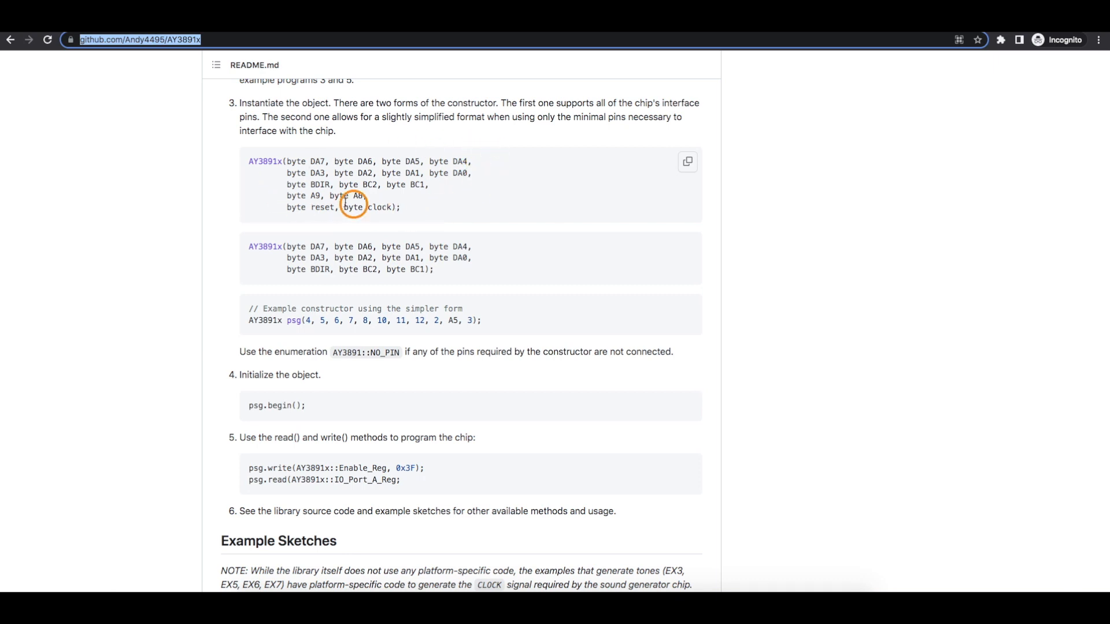
scroll(down, 3)
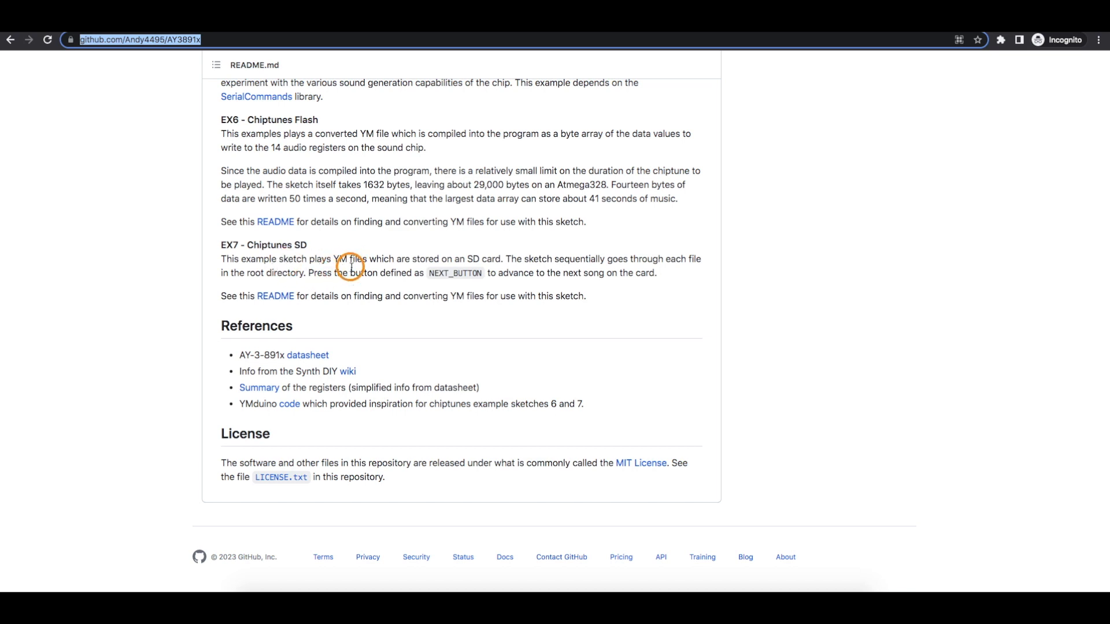
mouse_move(182, 285)
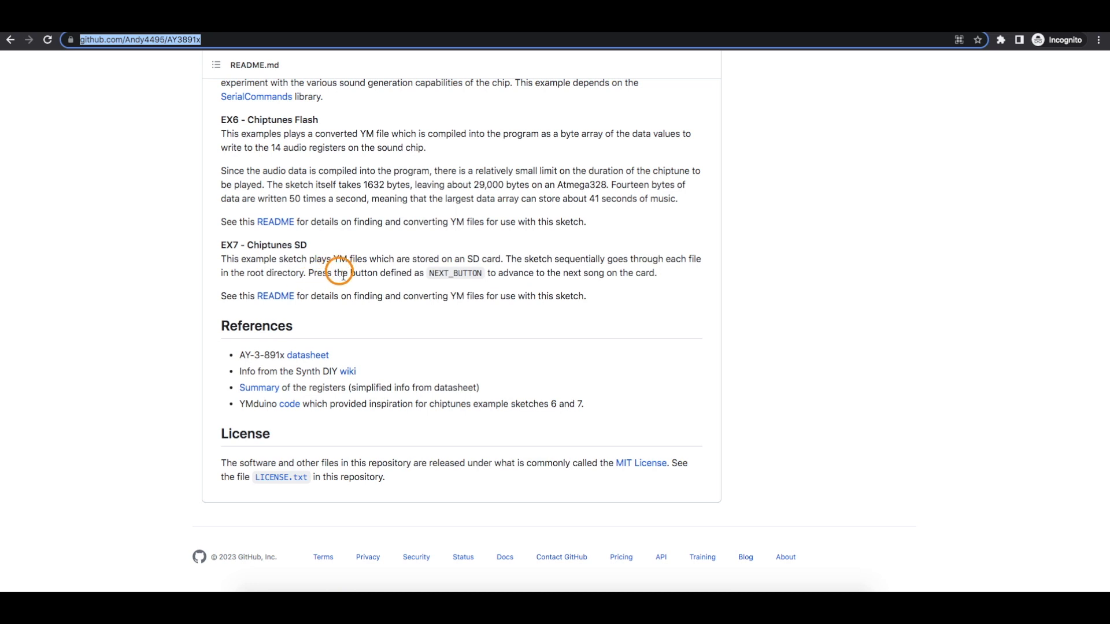
mouse_move(208, 261)
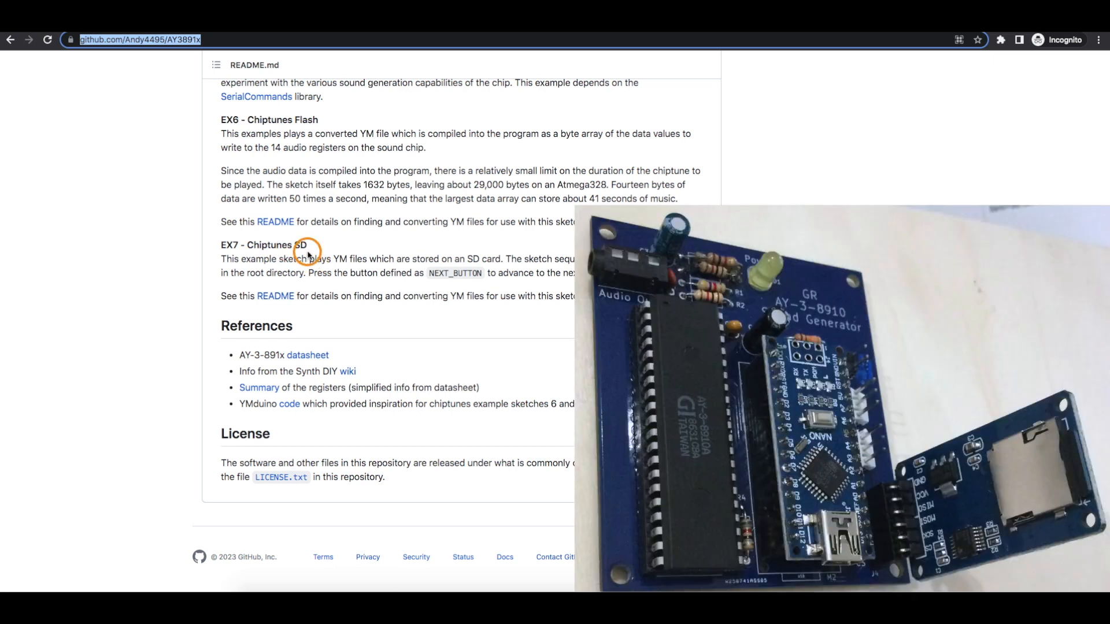
mouse_move(206, 270)
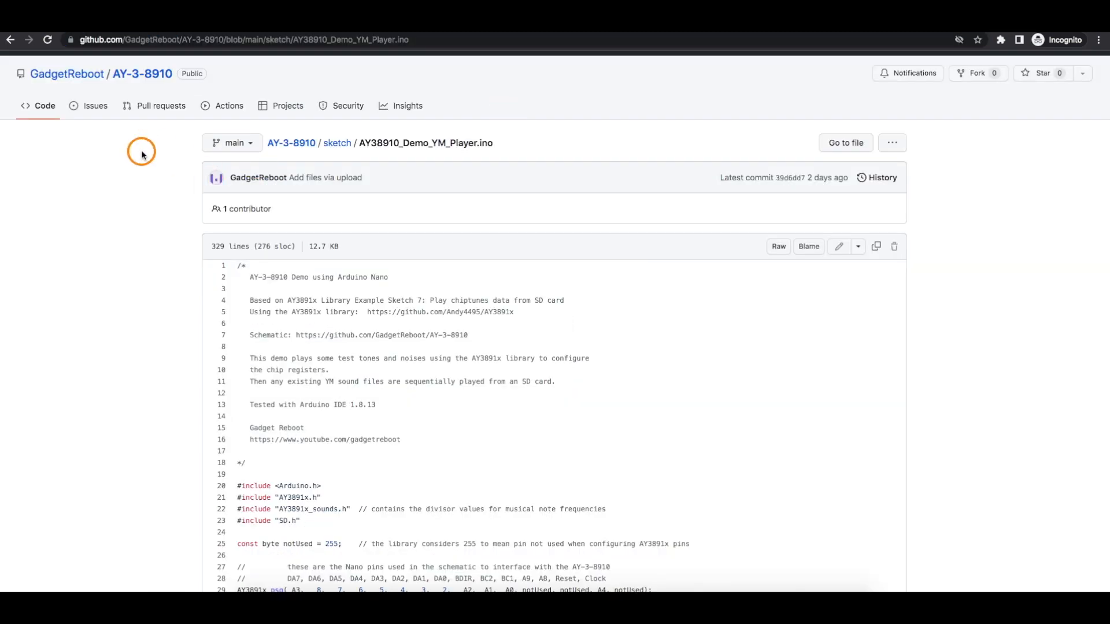
Scroll AY38910_Demo_YM_Player.ino down to its noise examples and final volume shutdown.
scroll(down, 3)
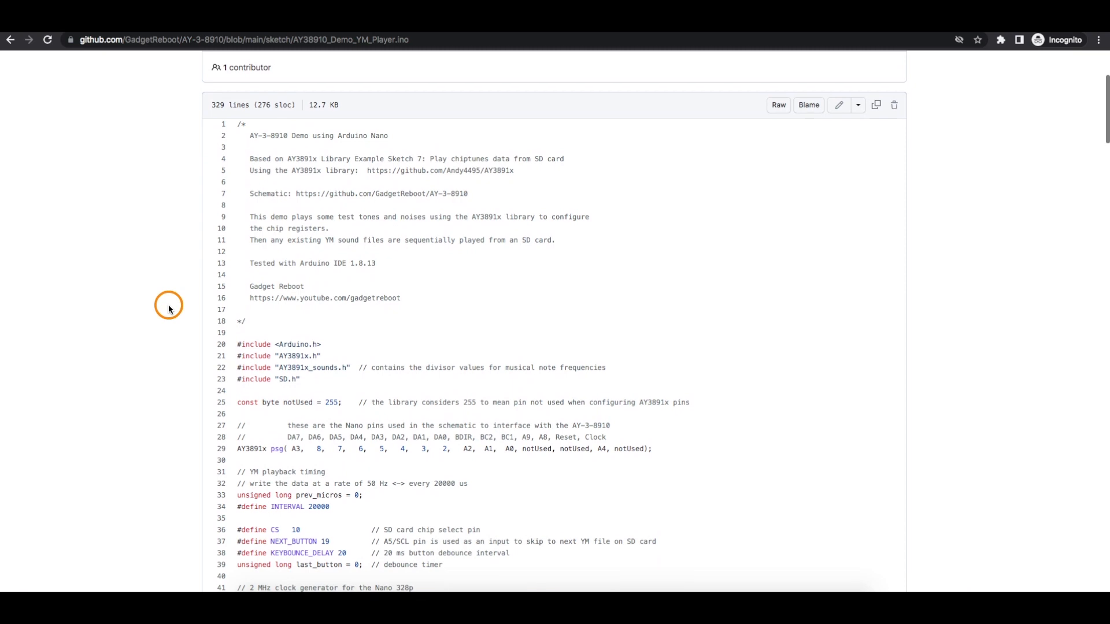
scroll(down, 3)
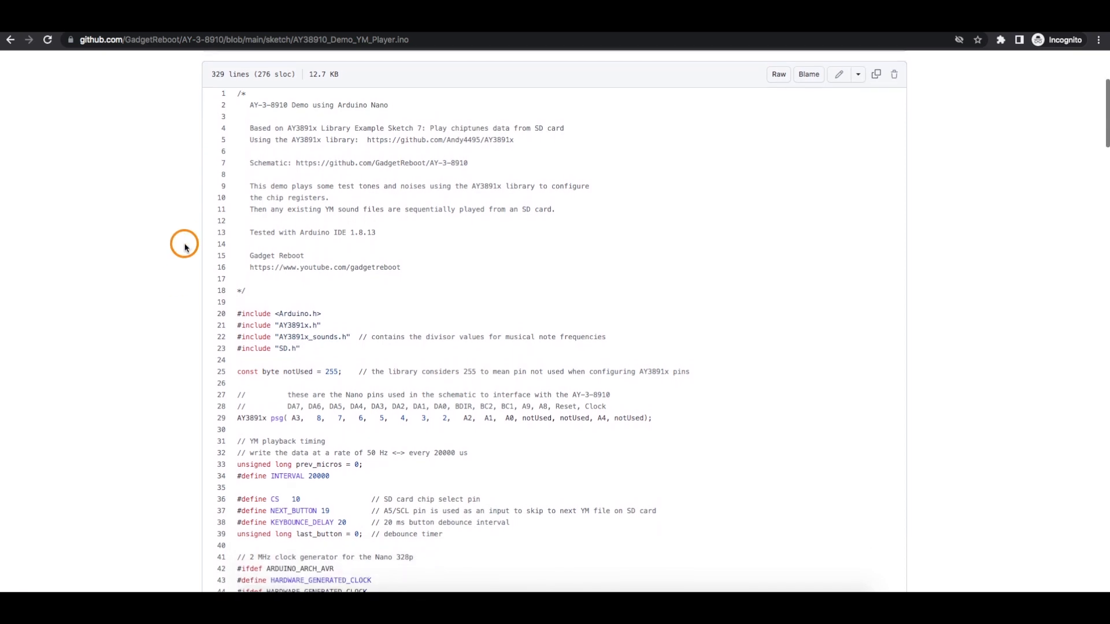
scroll(down, 3)
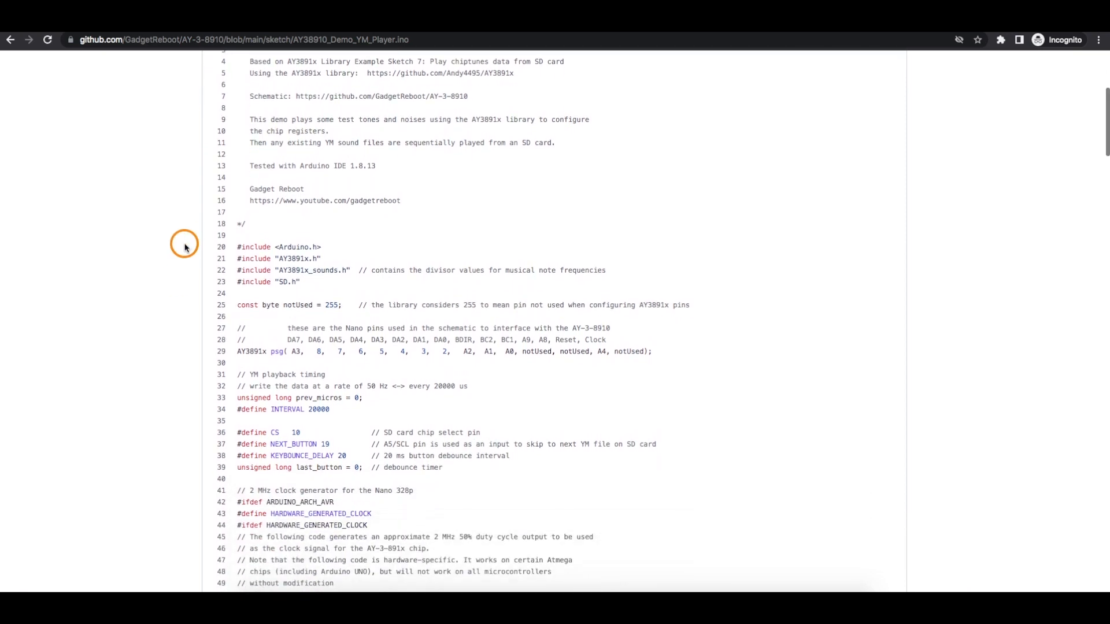
scroll(down, 3)
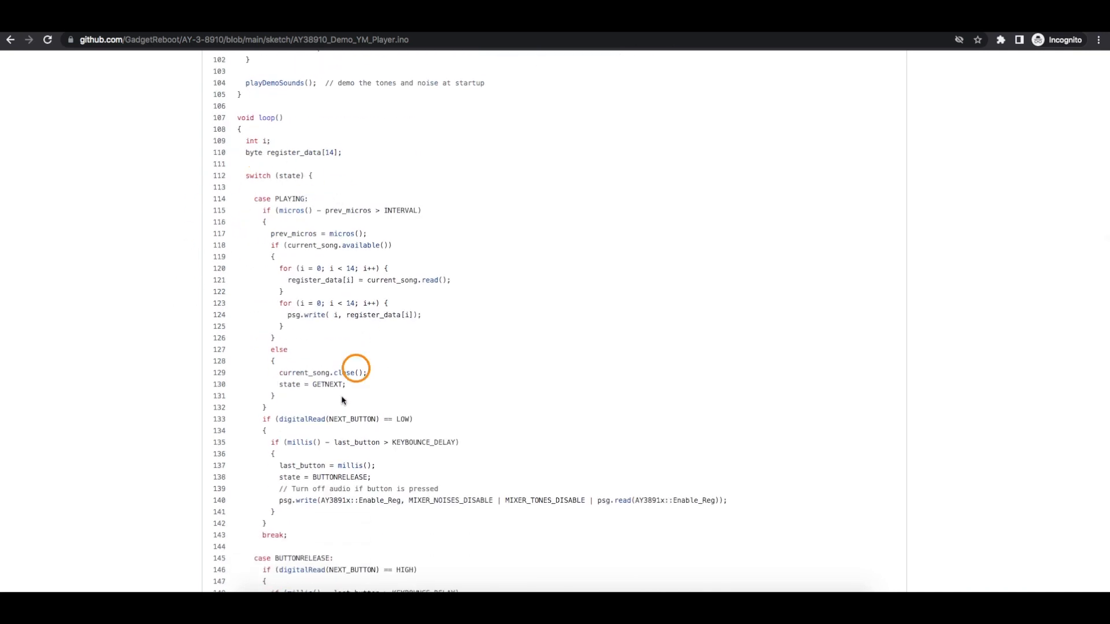
scroll(down, 3)
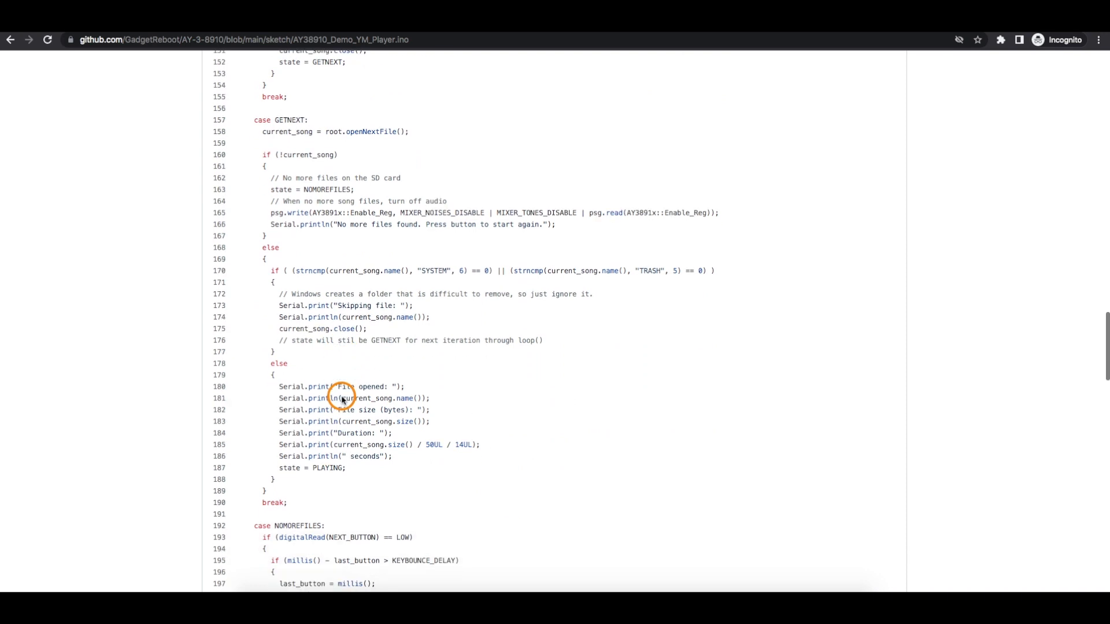
scroll(down, 3)
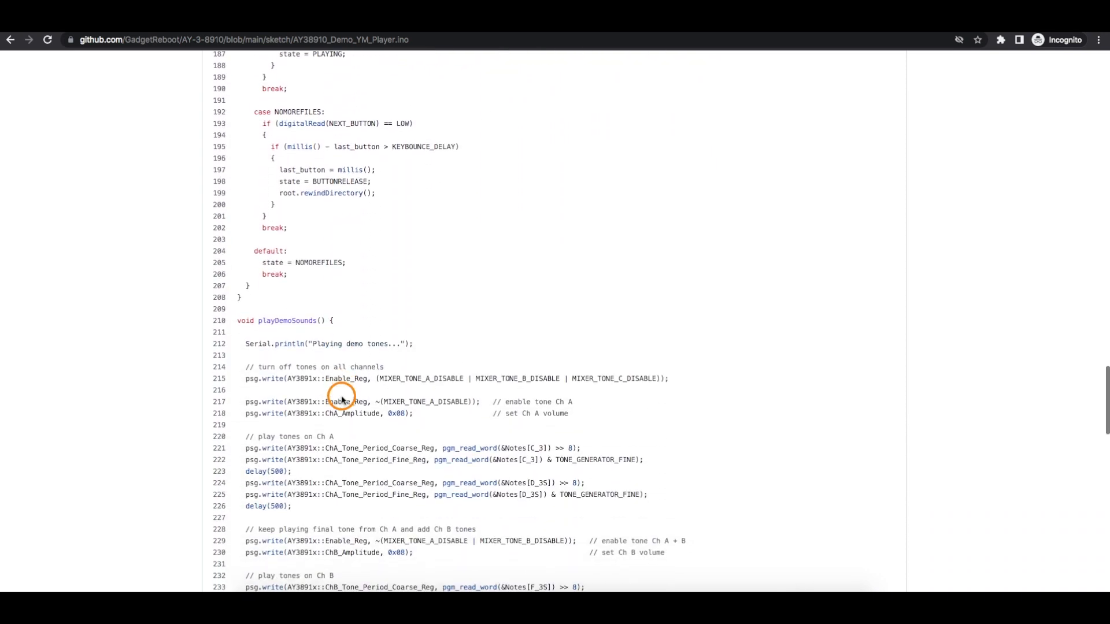
scroll(down, 3)
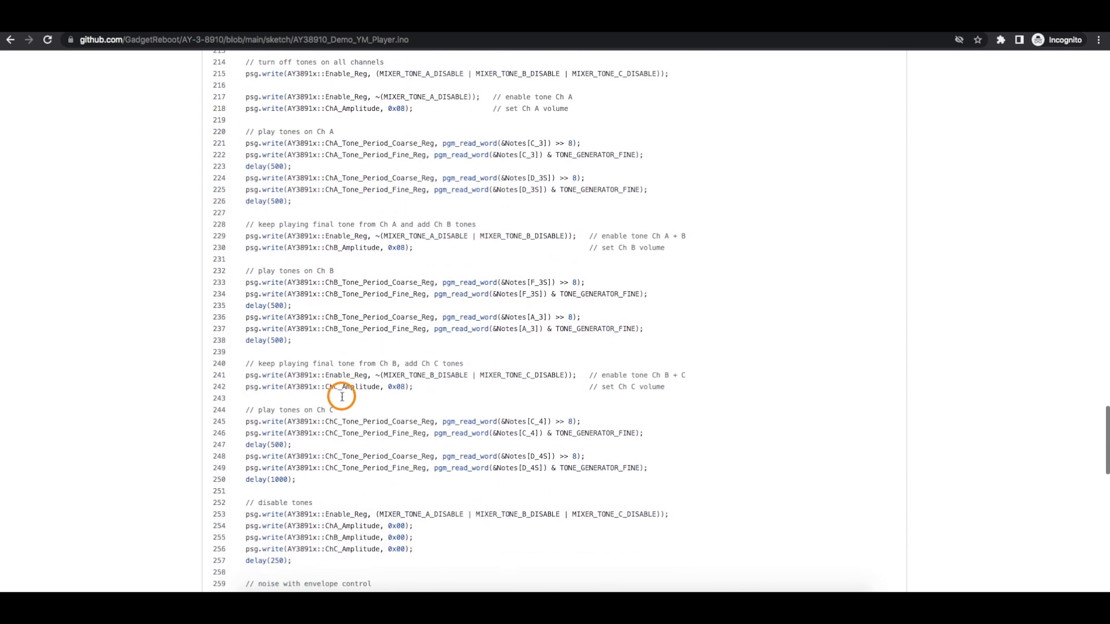
scroll(down, 3)
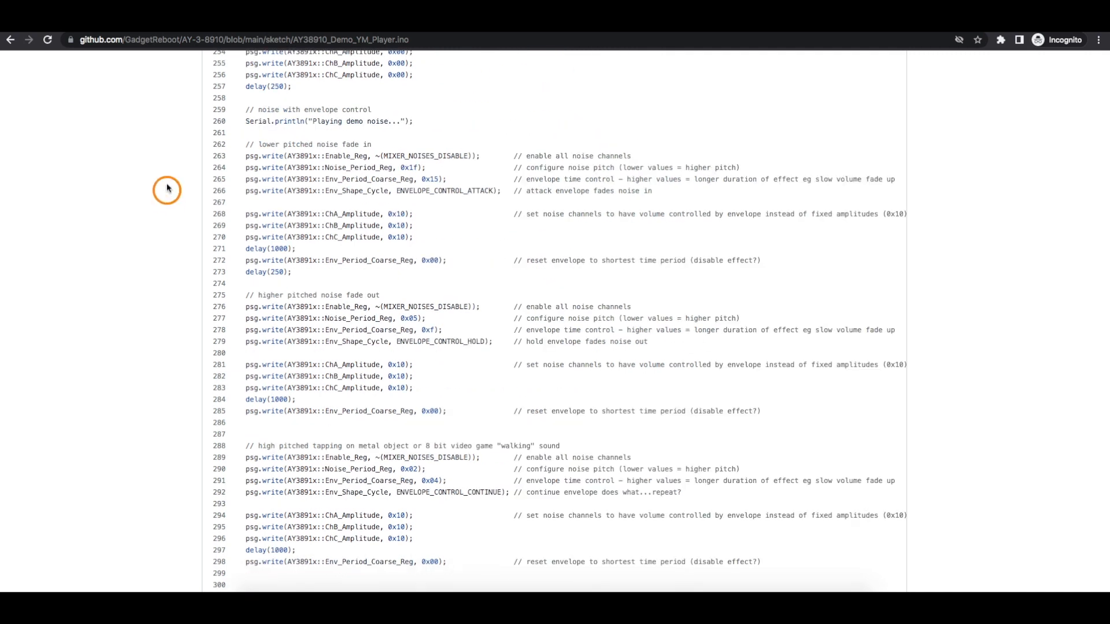
scroll(down, 3)
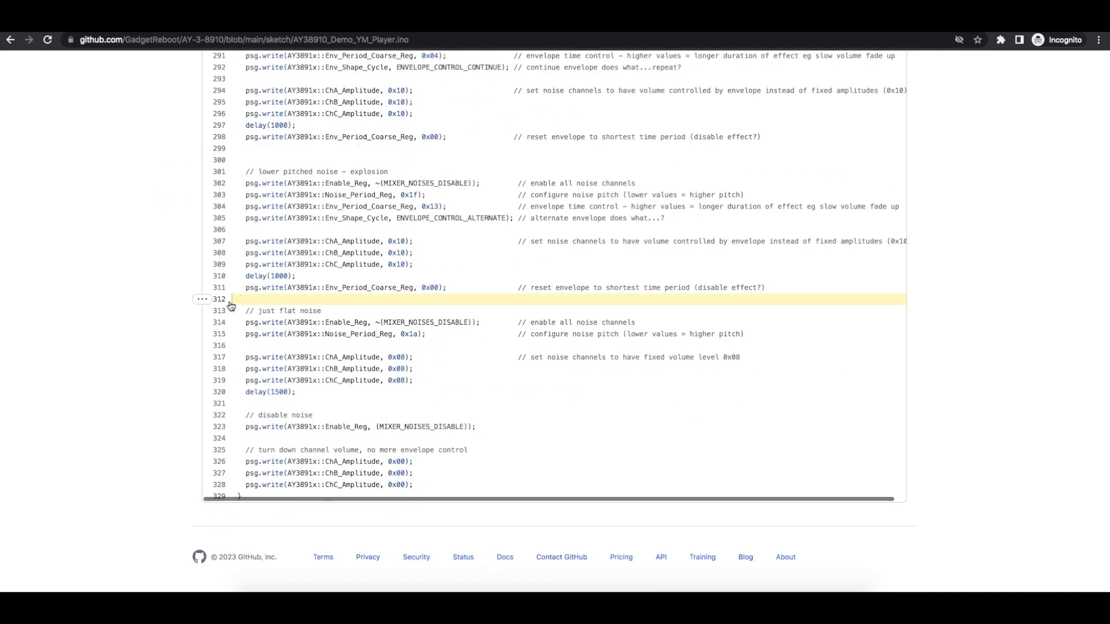
Highlight line 312 of the demo sketch so the URL anchors to it.
click(219, 299)
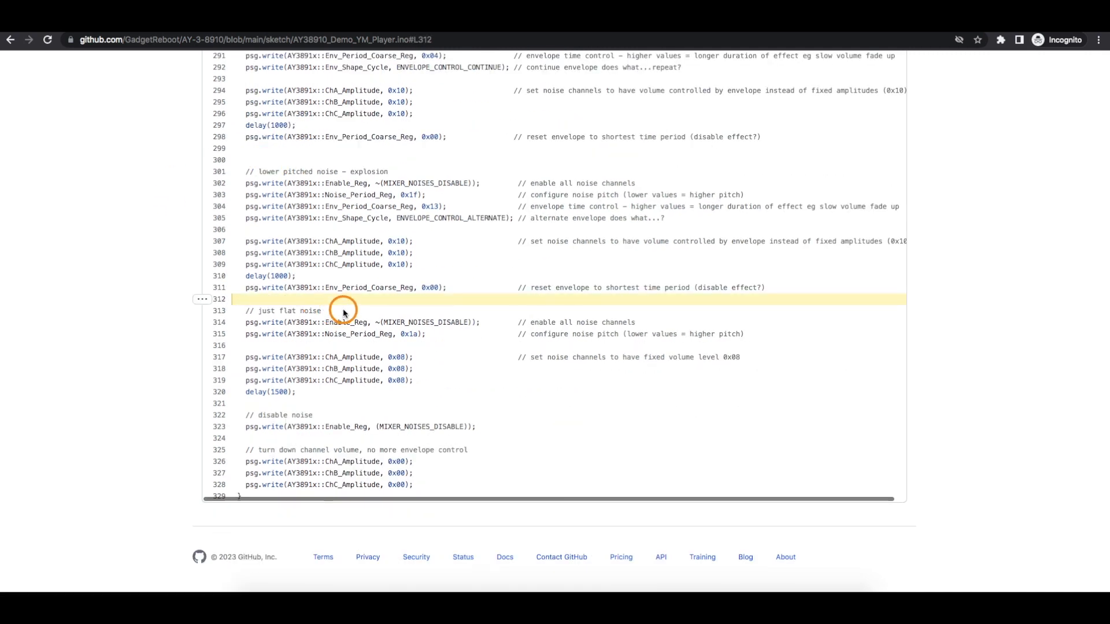
mouse_move(240, 343)
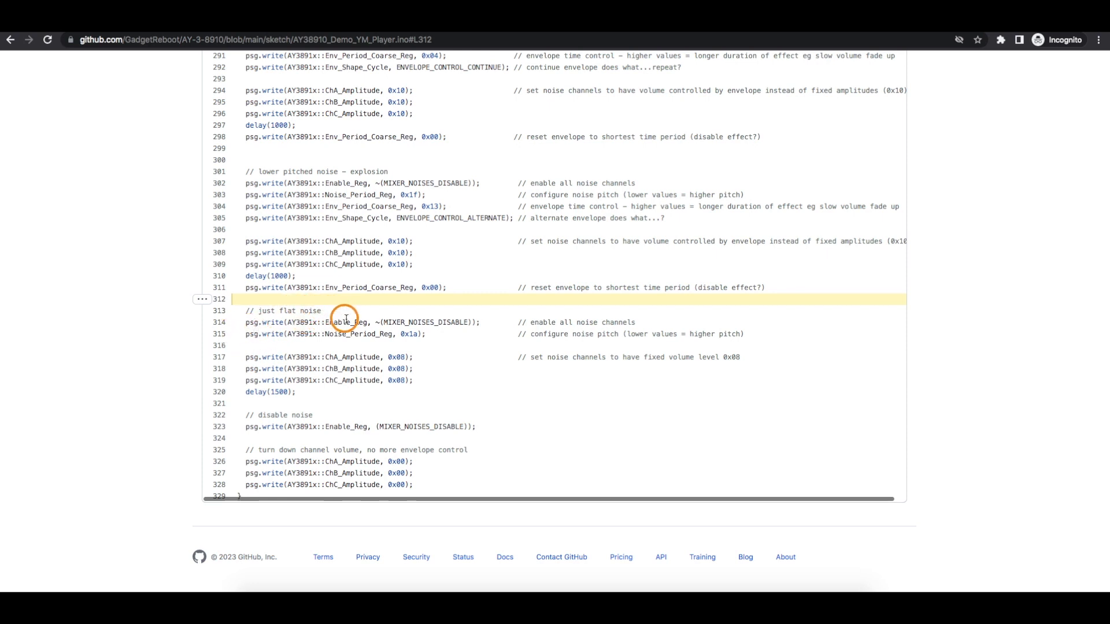
mouse_move(357, 326)
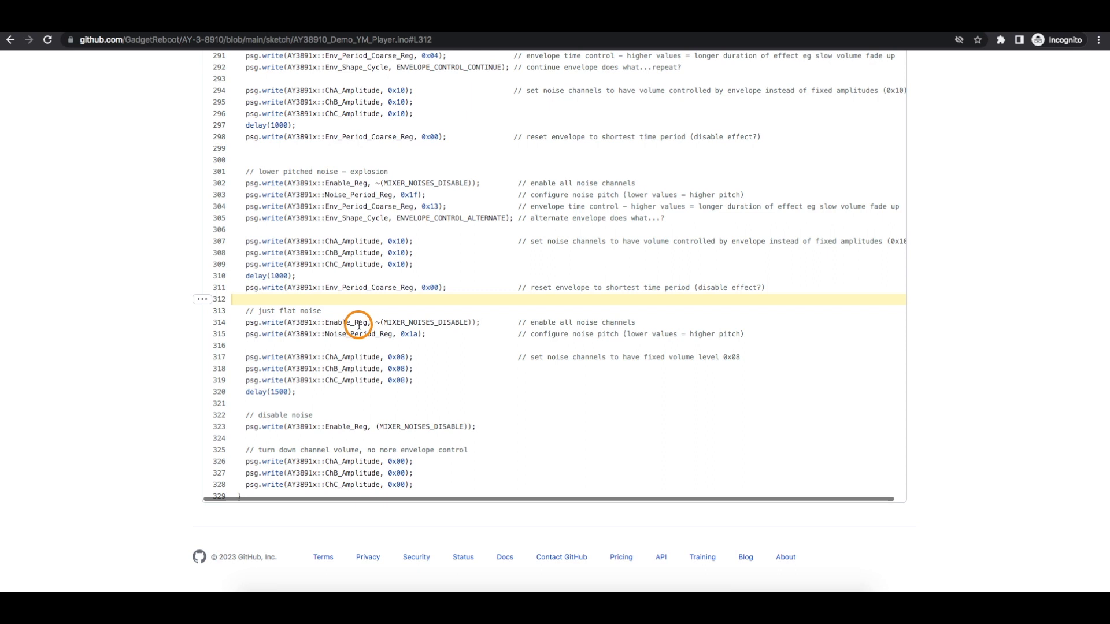
mouse_move(446, 325)
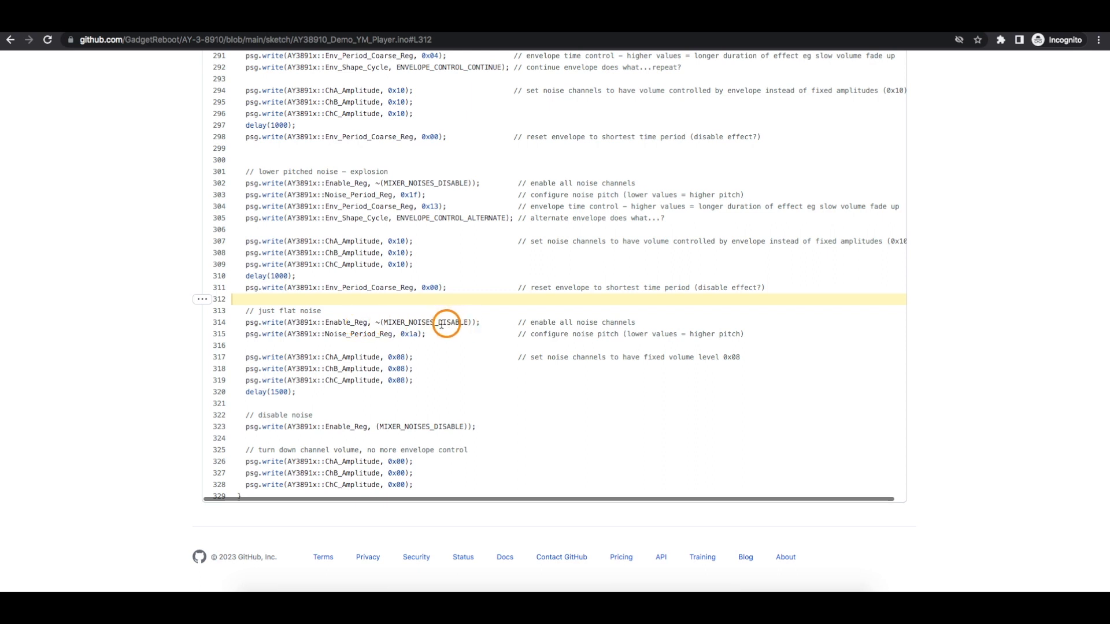
mouse_move(400, 322)
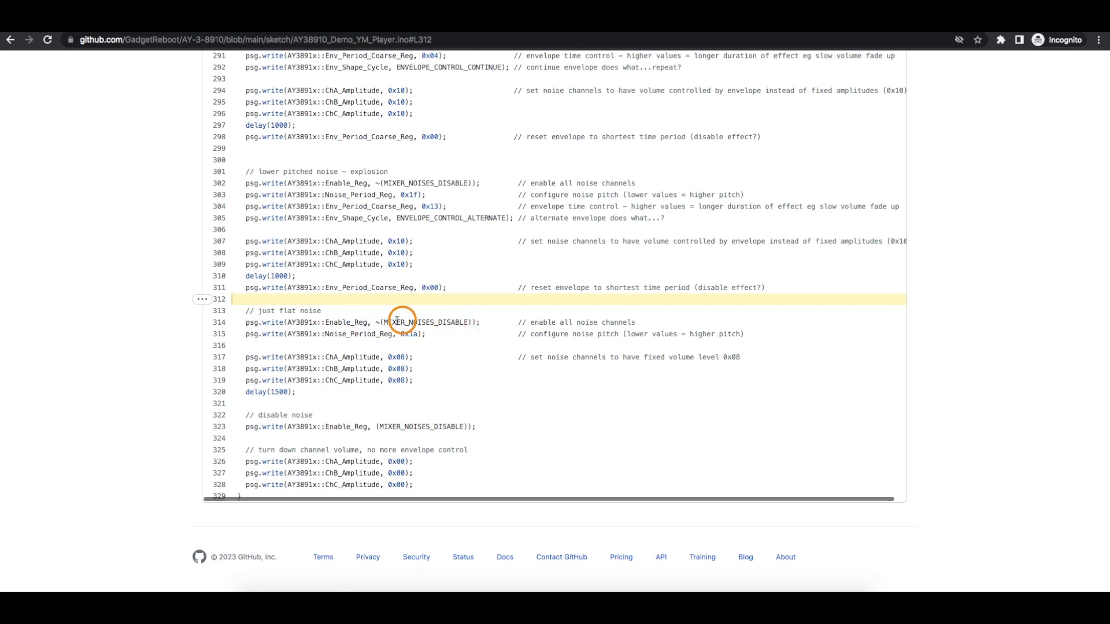
mouse_move(287, 319)
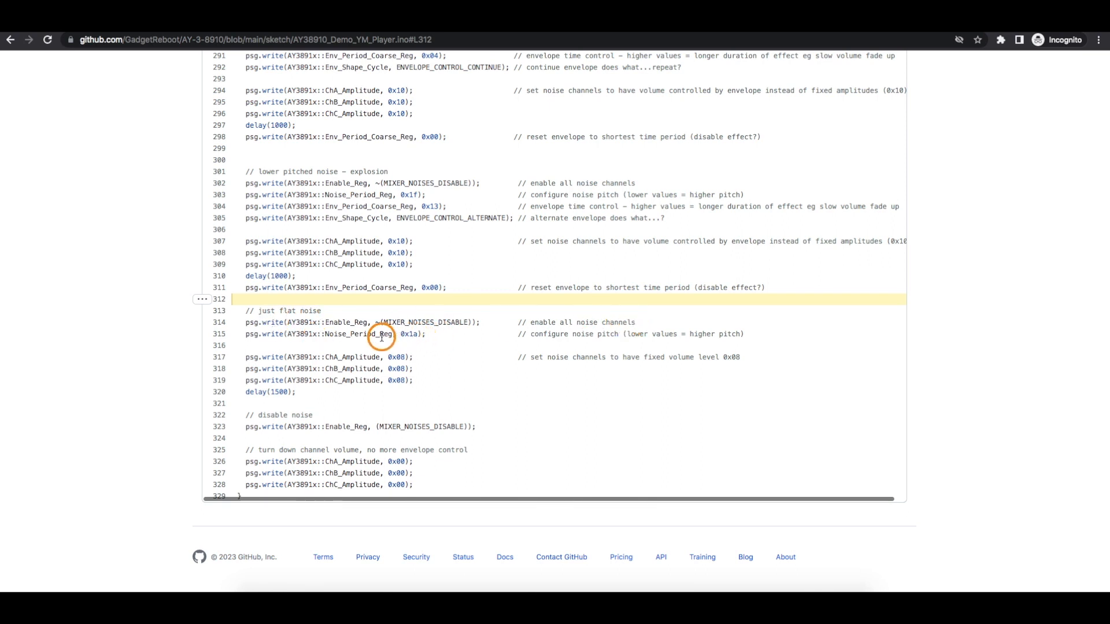
mouse_move(352, 342)
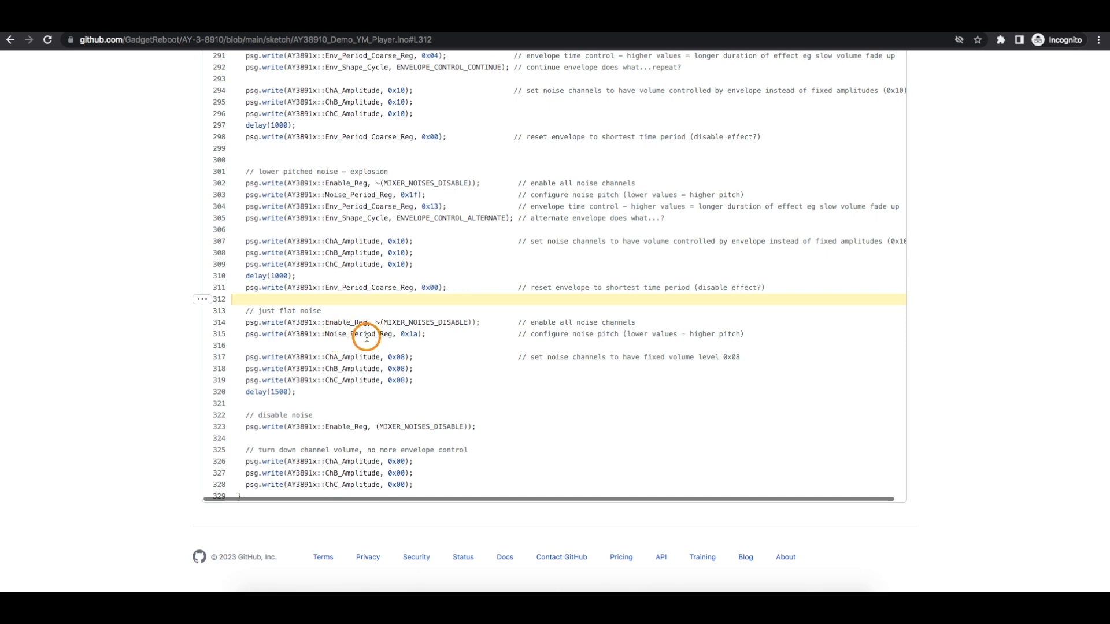
mouse_move(386, 377)
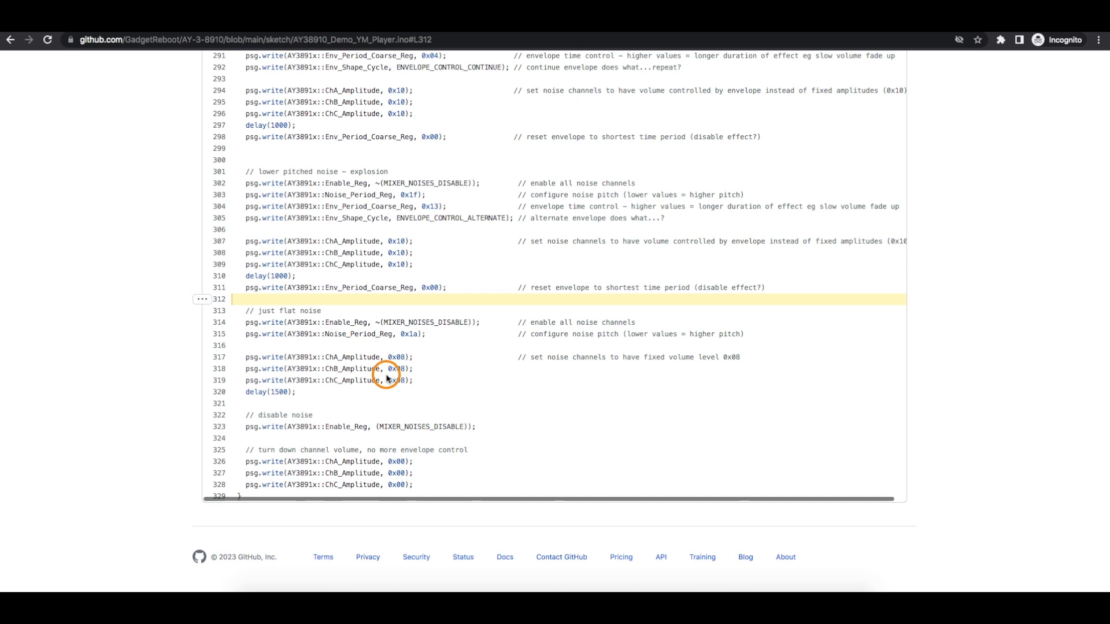
mouse_move(340, 369)
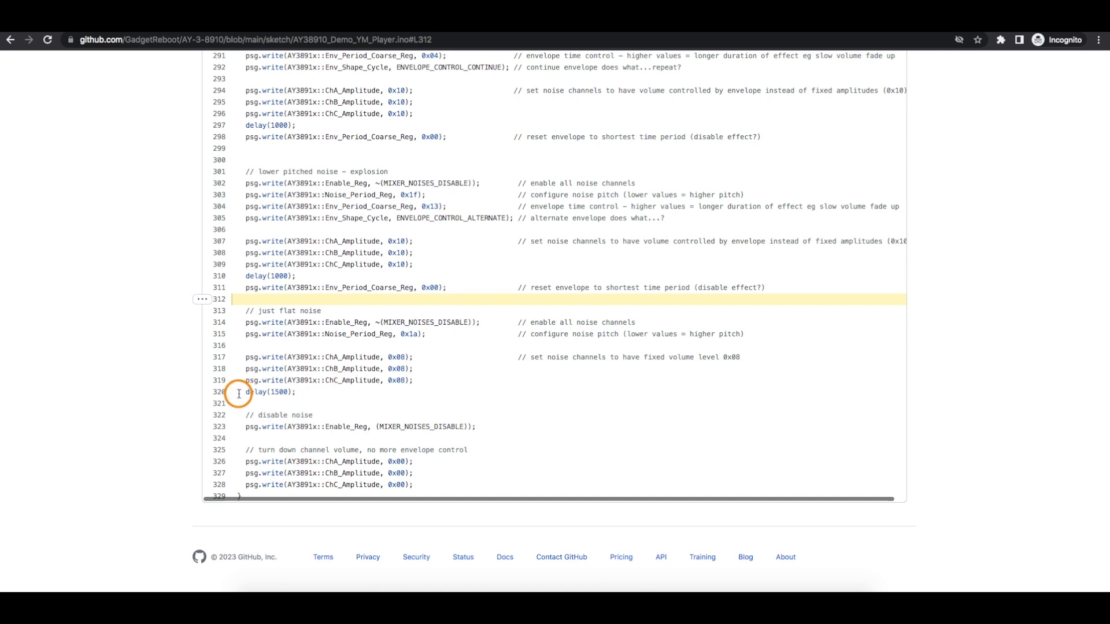
mouse_move(317, 395)
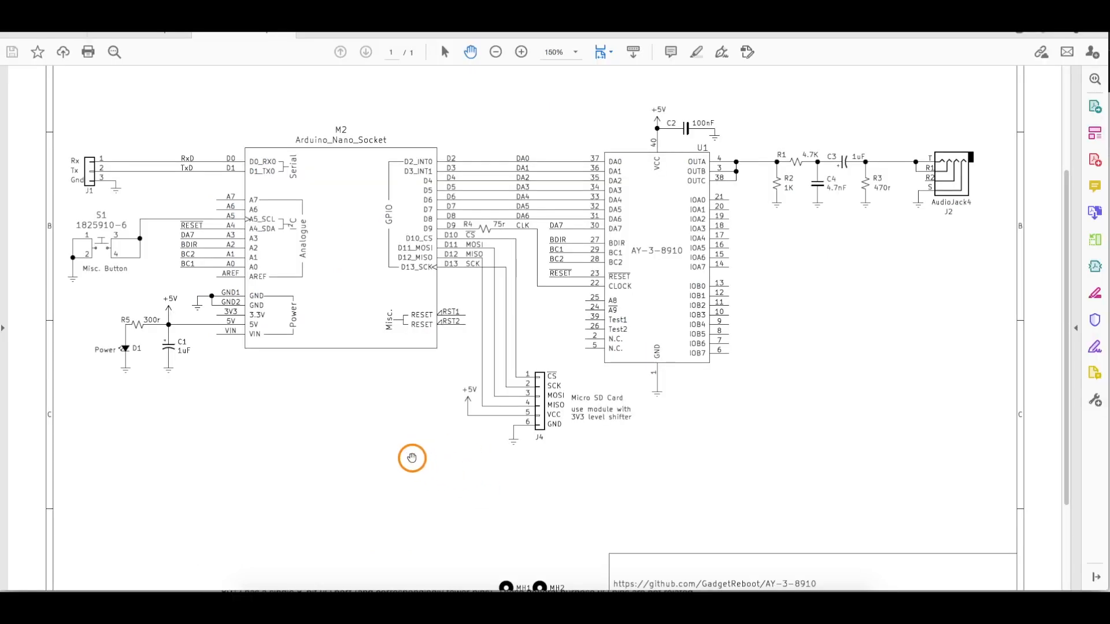
mouse_move(334, 315)
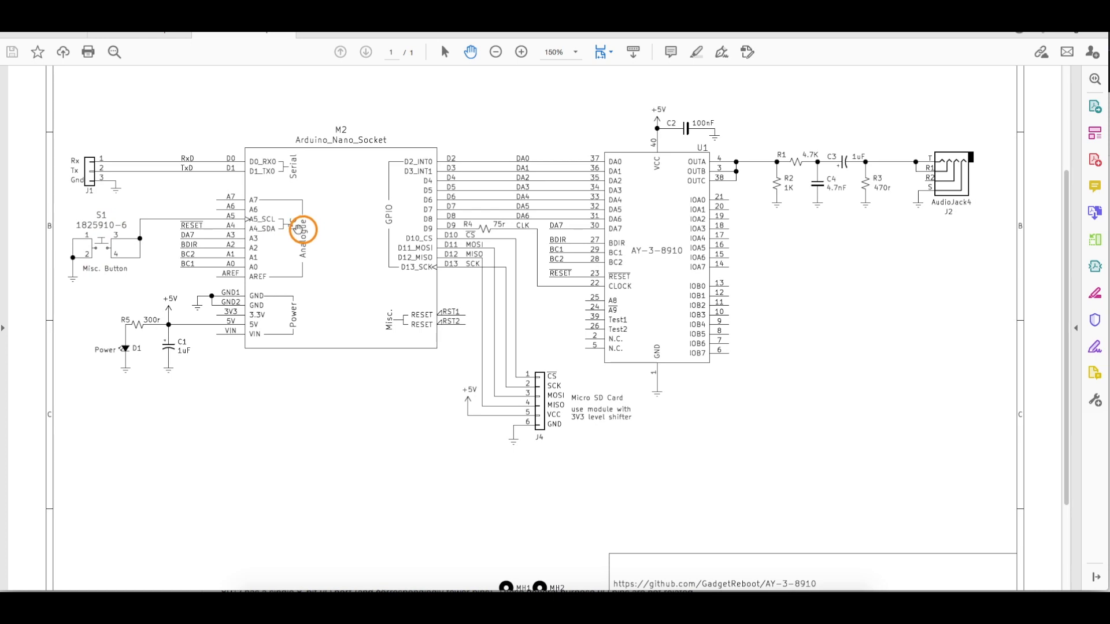
mouse_move(94, 312)
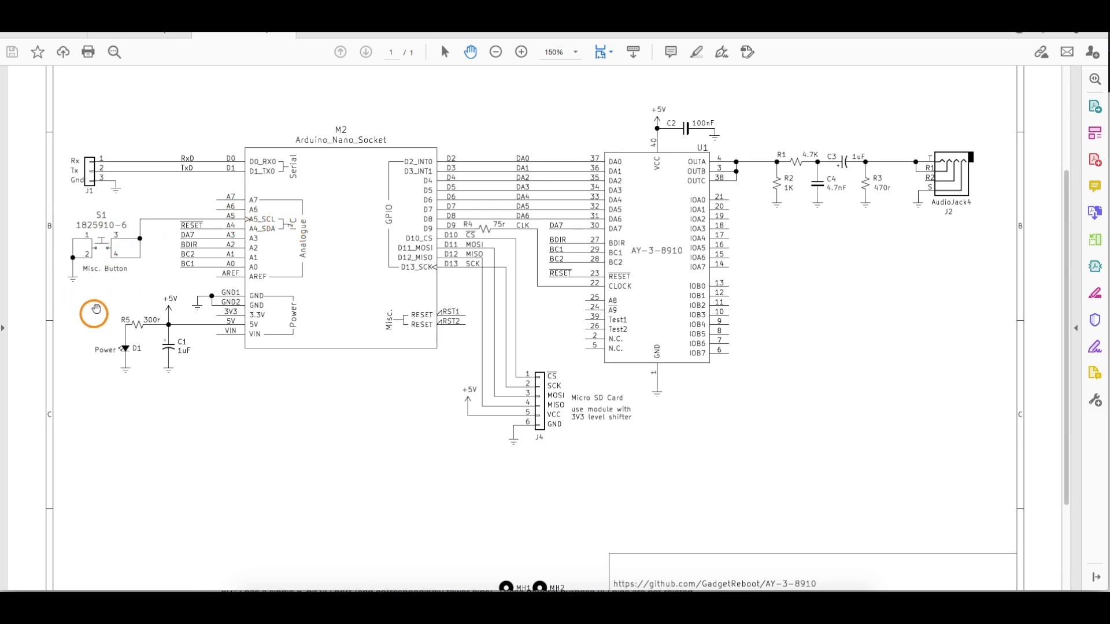
mouse_move(599, 447)
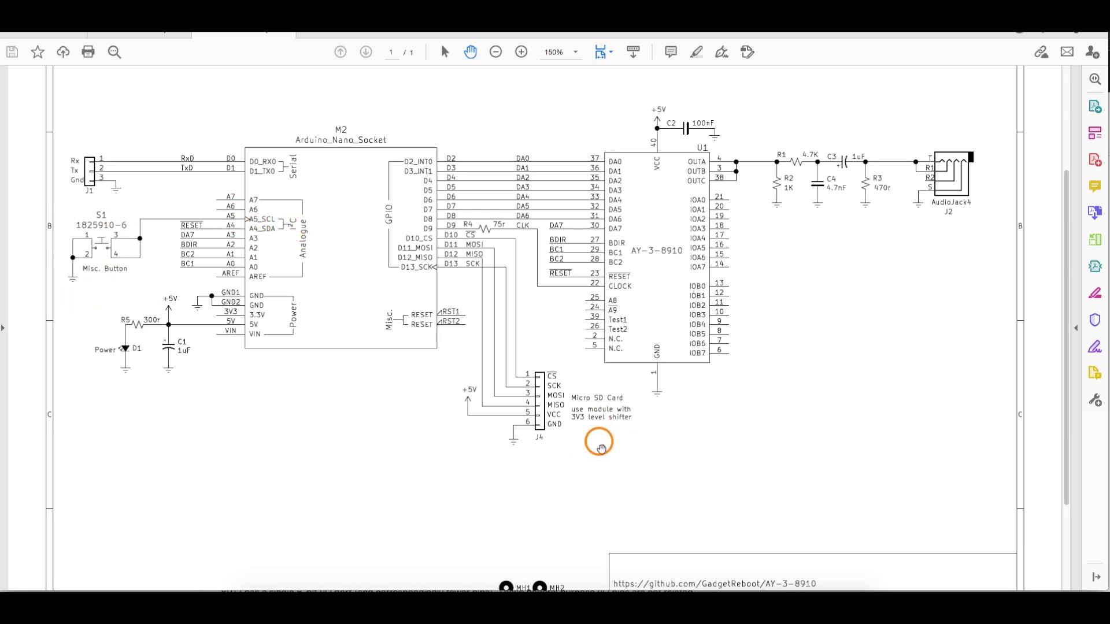
mouse_move(418, 116)
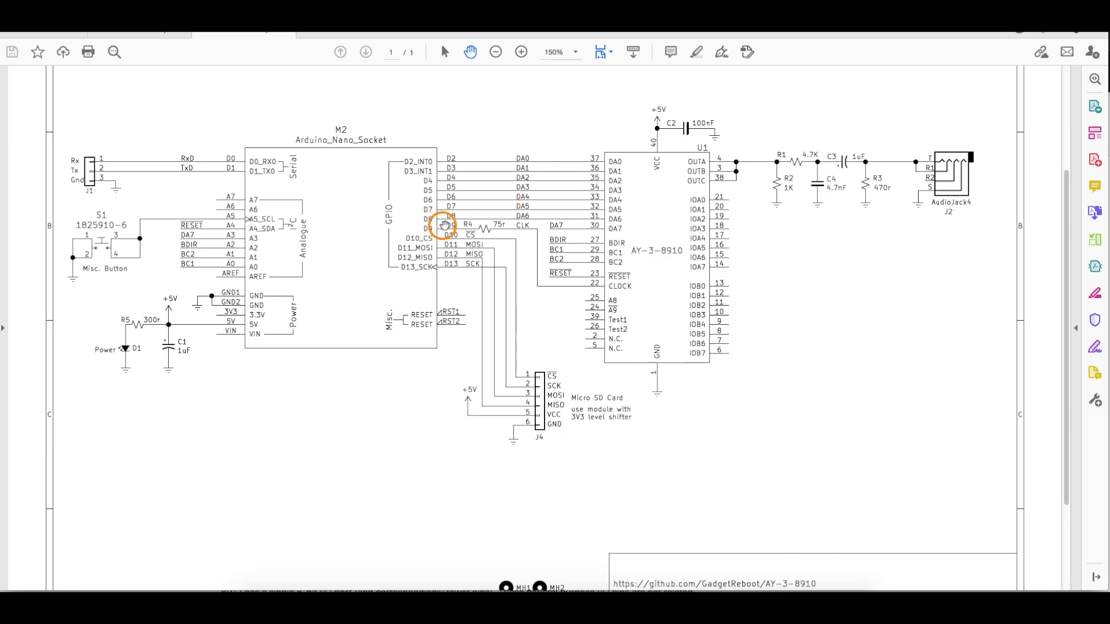
mouse_move(534, 256)
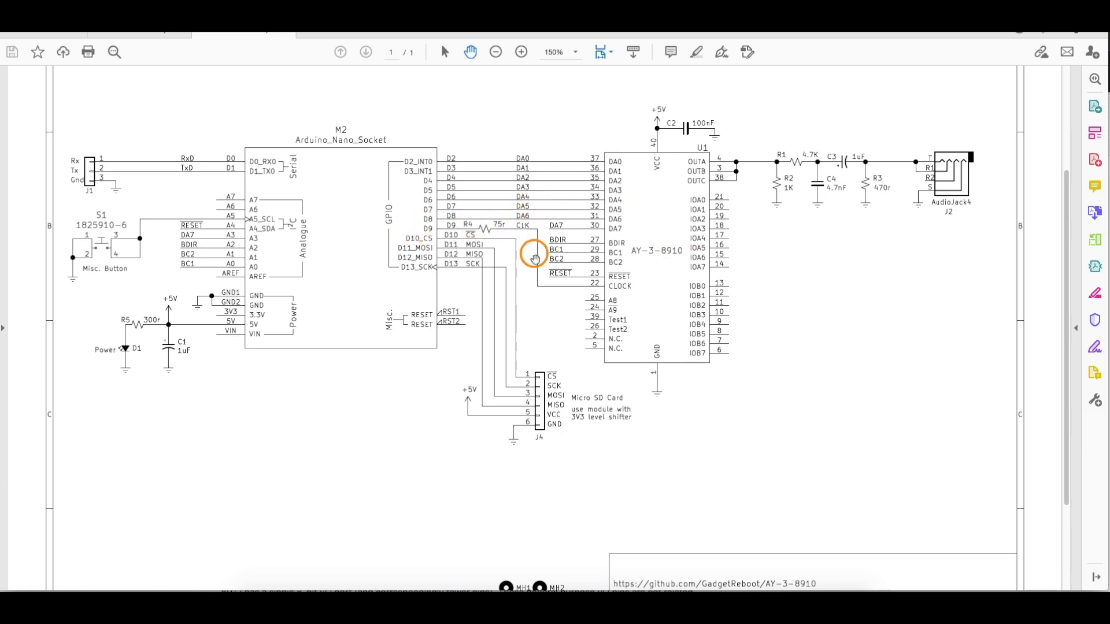
mouse_move(559, 256)
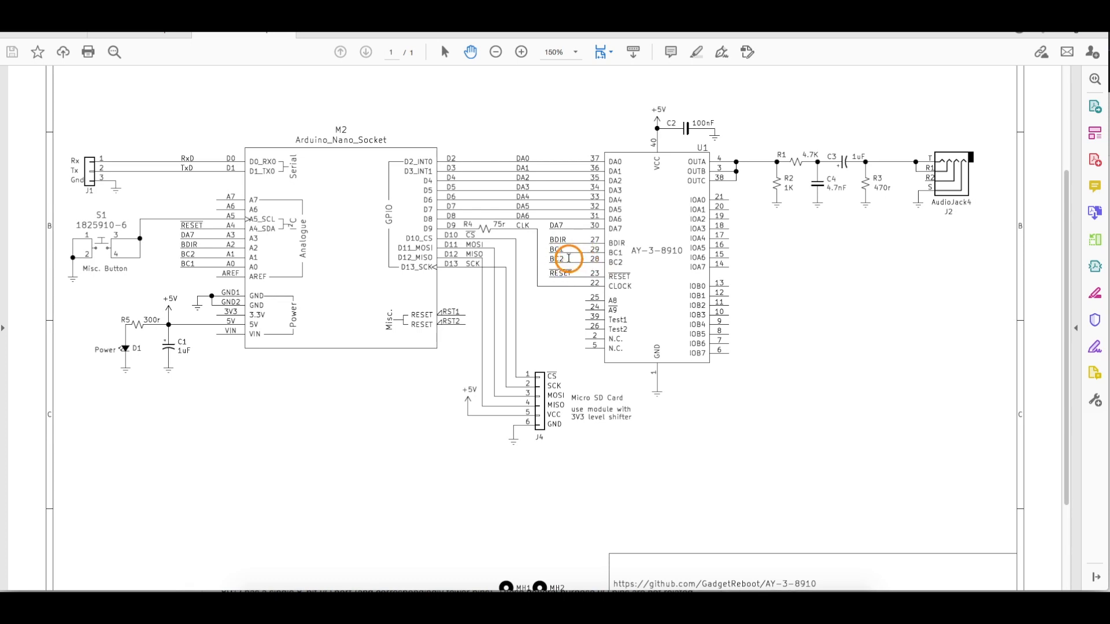
mouse_move(429, 244)
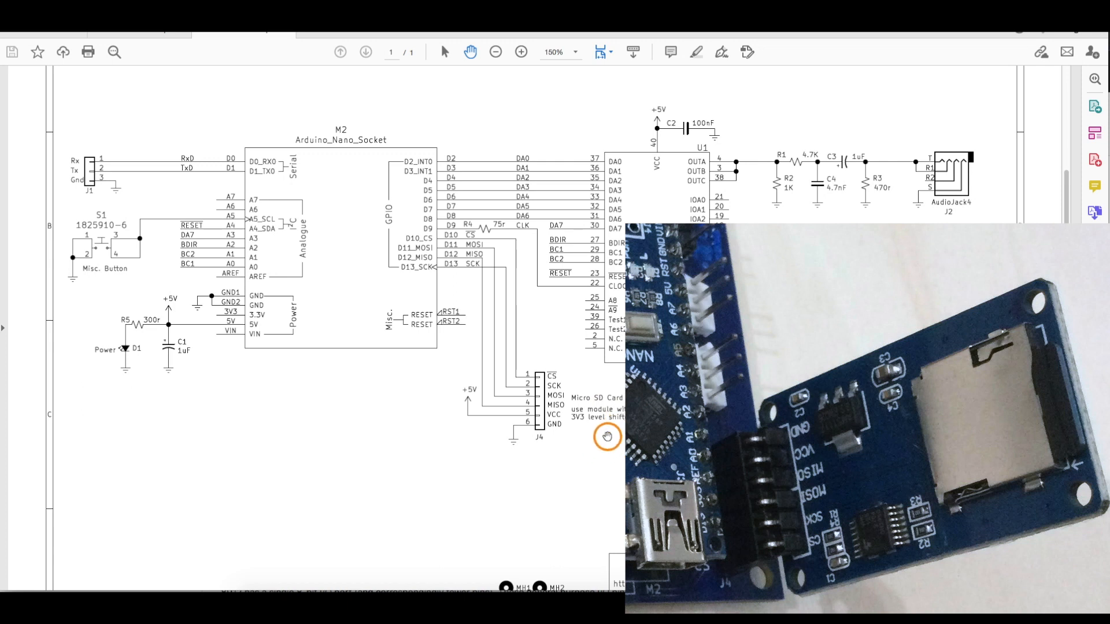
mouse_move(599, 432)
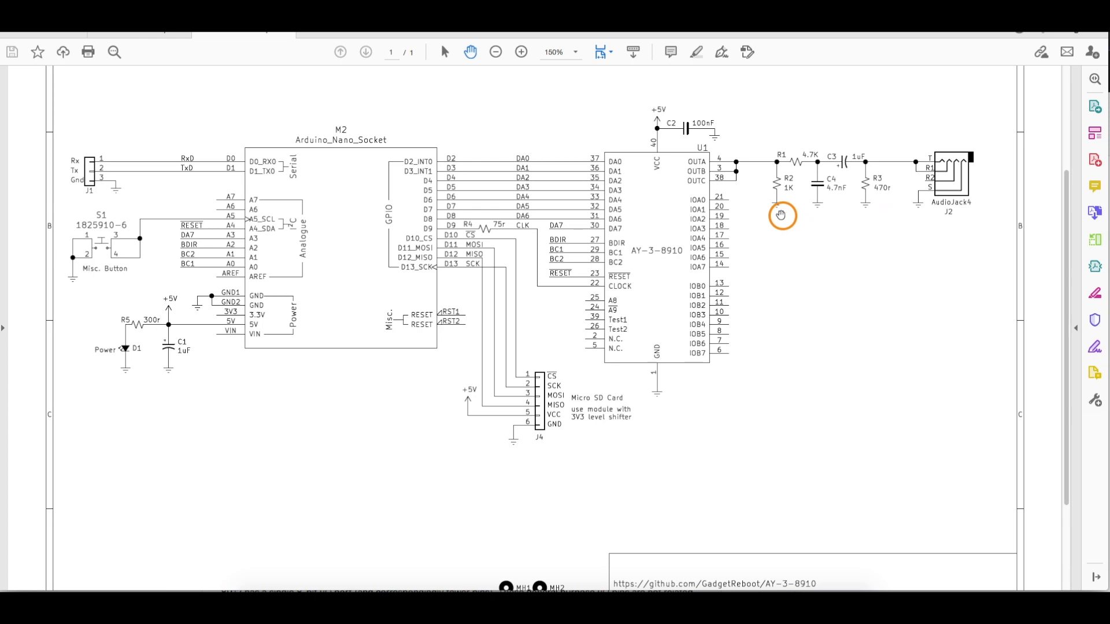
mouse_move(788, 187)
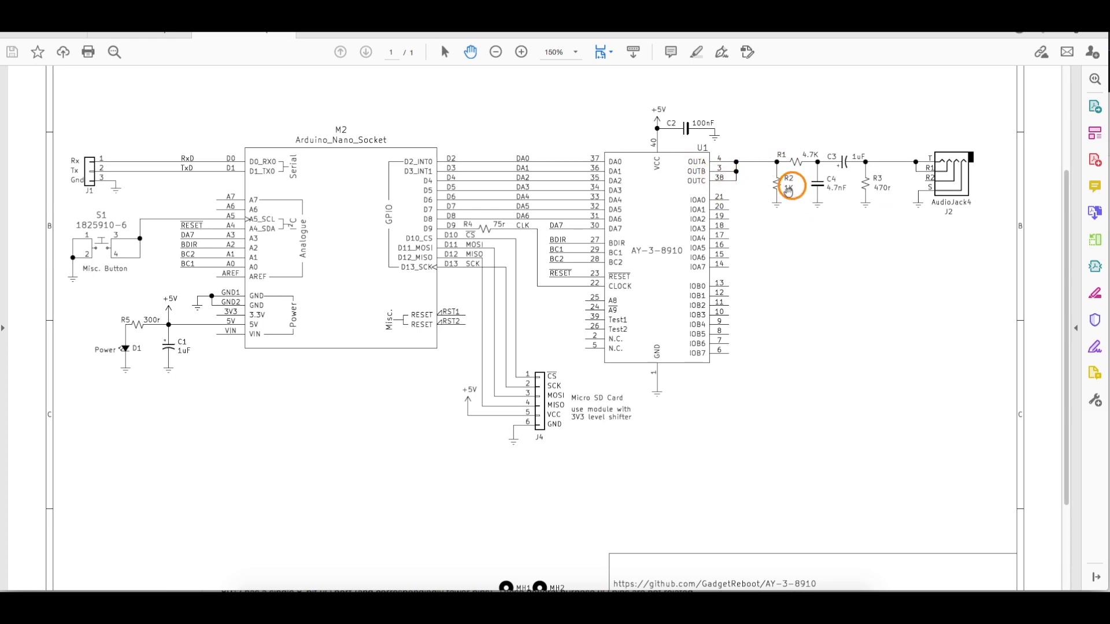